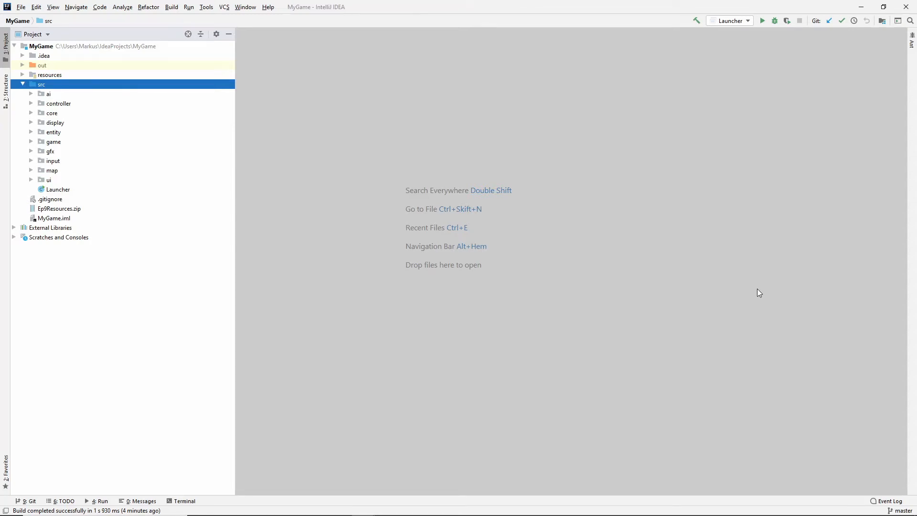
mouse_move(778, 157)
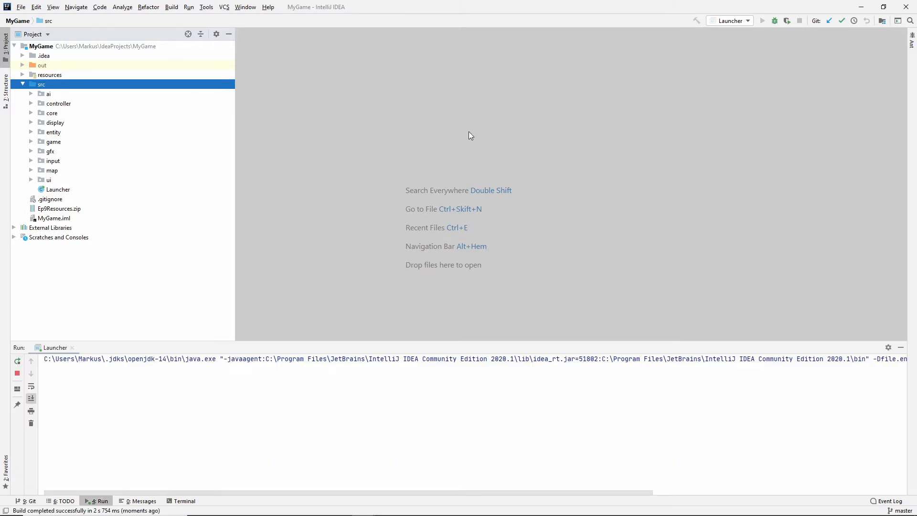
Run the Launcher configuration so the game window opens with its title screen.
left_click(763, 20)
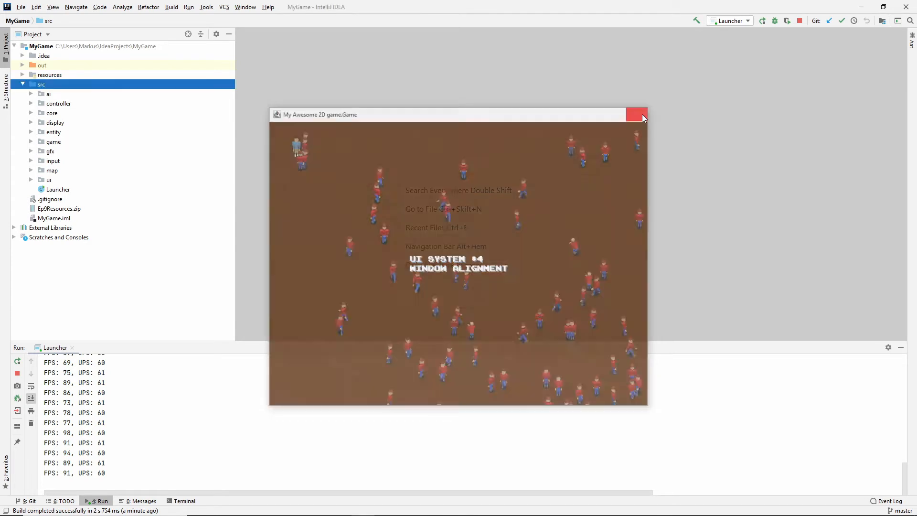
Close the game and add public void update() { updatesSinceStart++; } to the Time class.
left_click(637, 114)
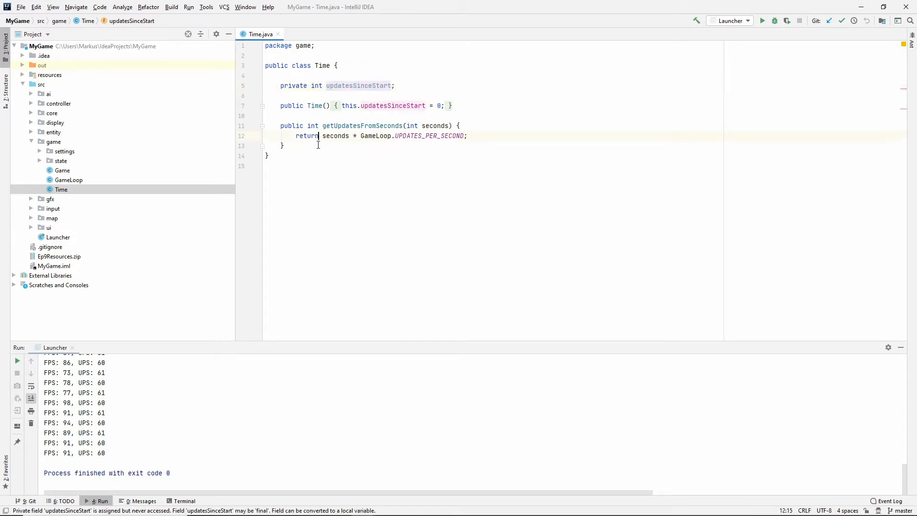
type("p")
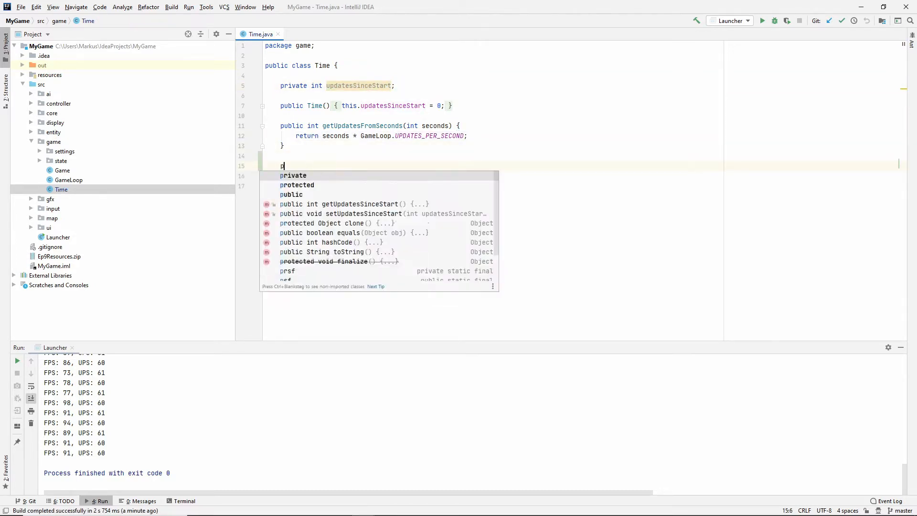
type("ublic void update() {")
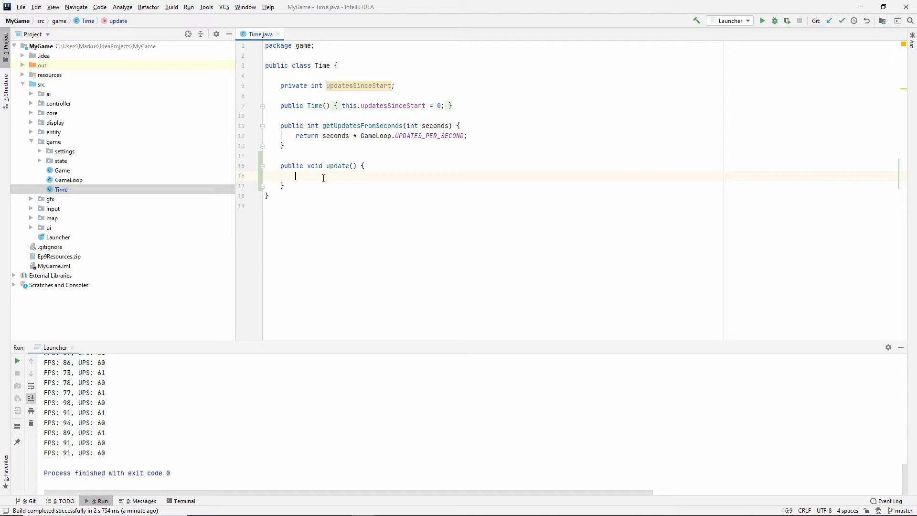
type("updatesSinceStart++;")
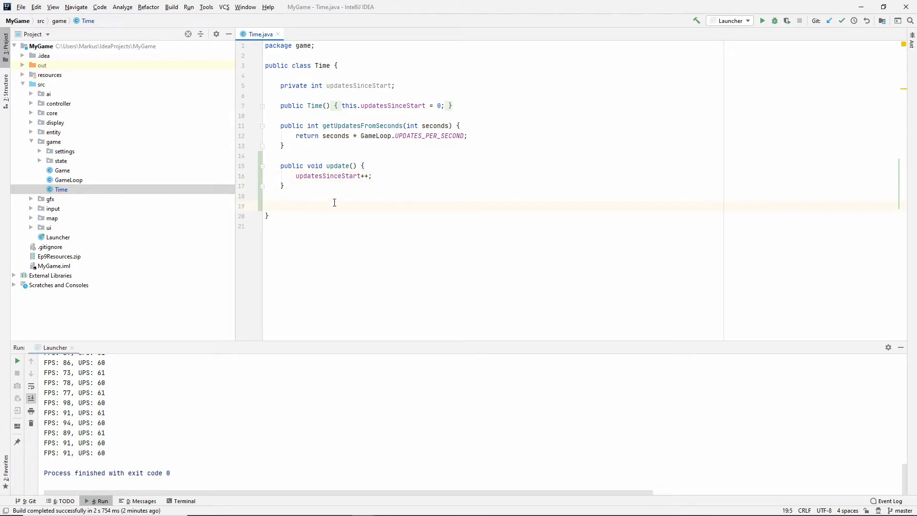
mouse_move(318, 176)
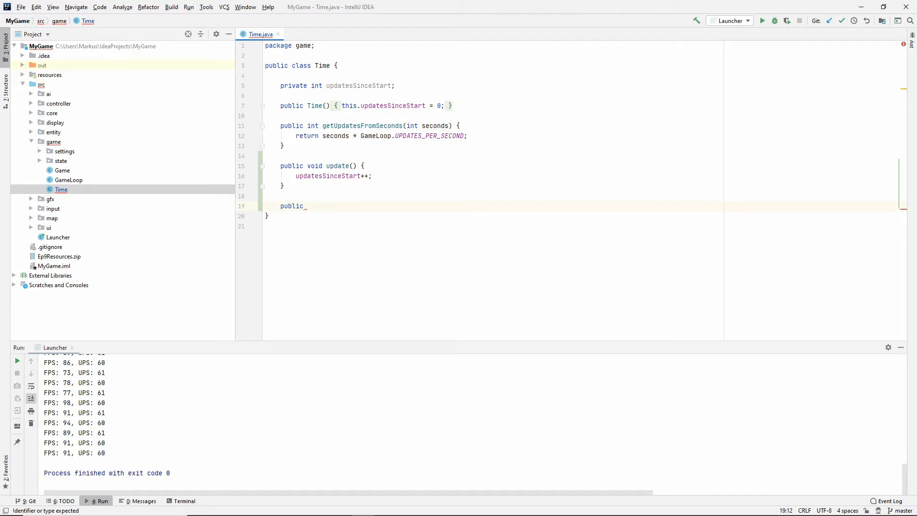
Declare public String getFormattedTime() creating a new StringBuilder.
type("S")
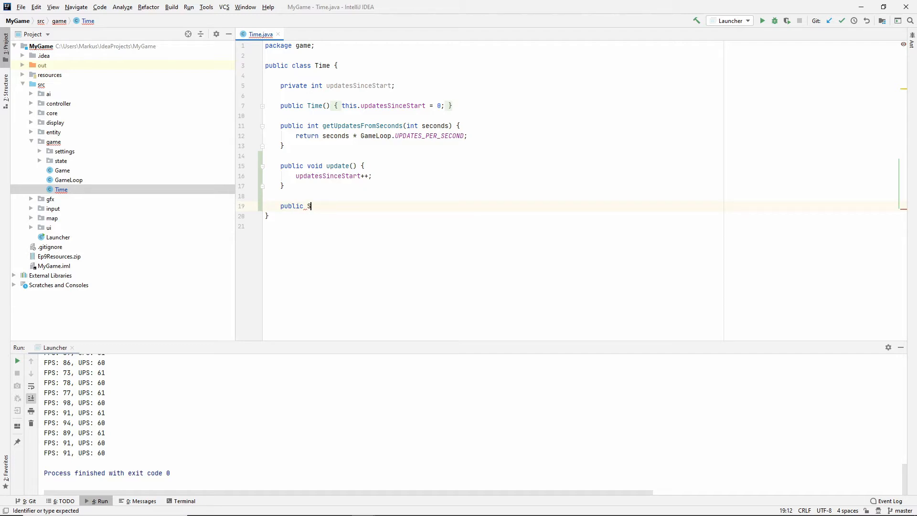
type("tring")
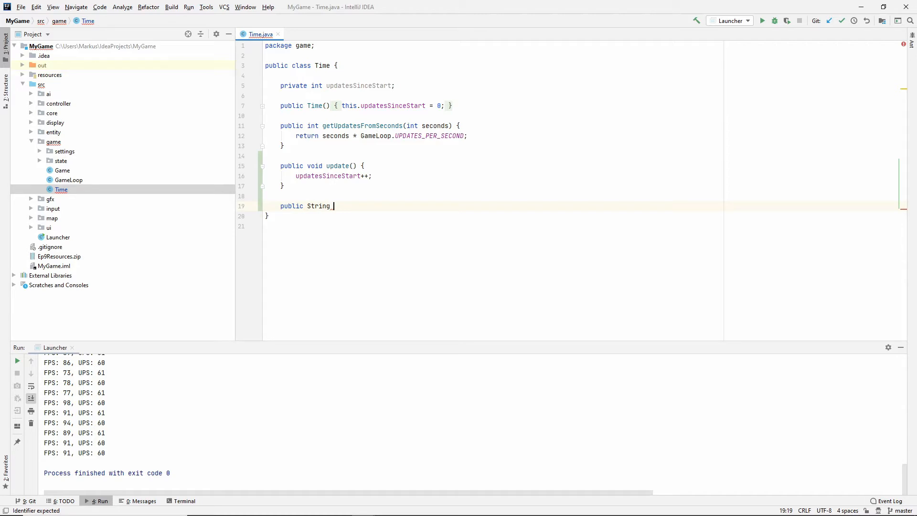
type("getFormatte")
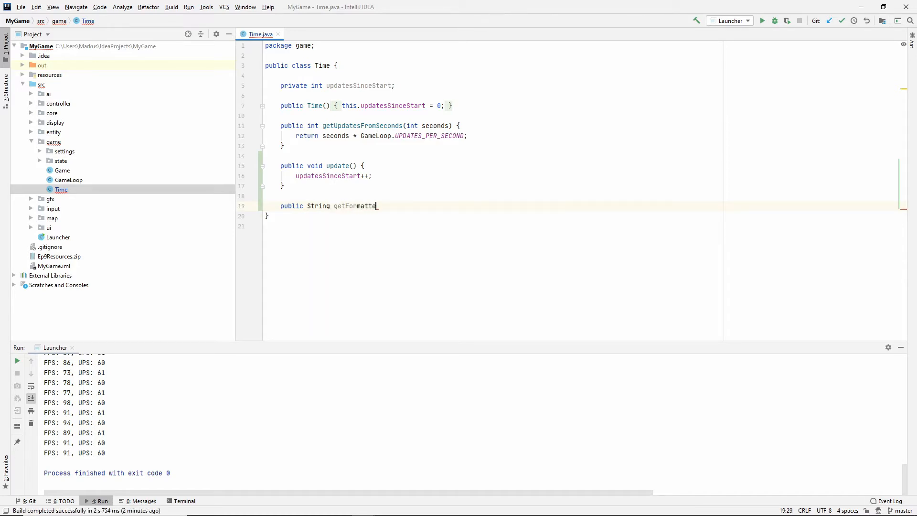
type("dTime() {")
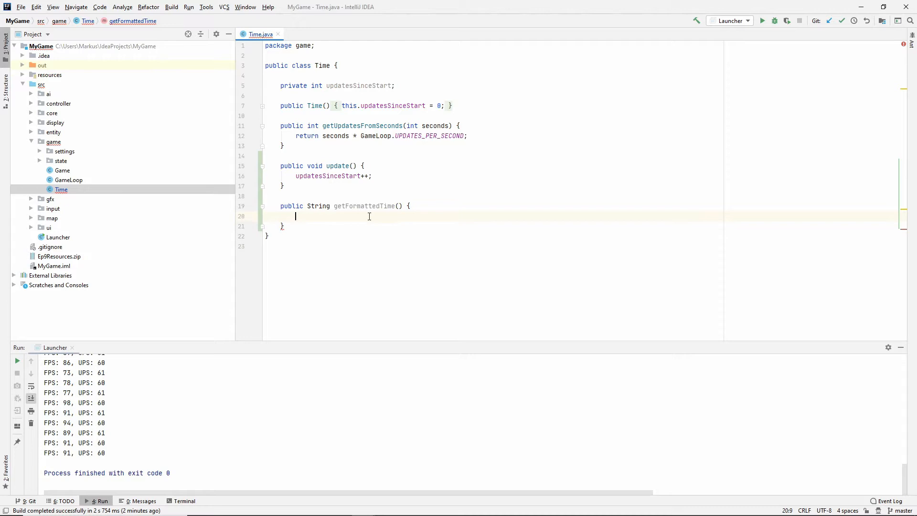
type("StringBuilder stringBuilder = new")
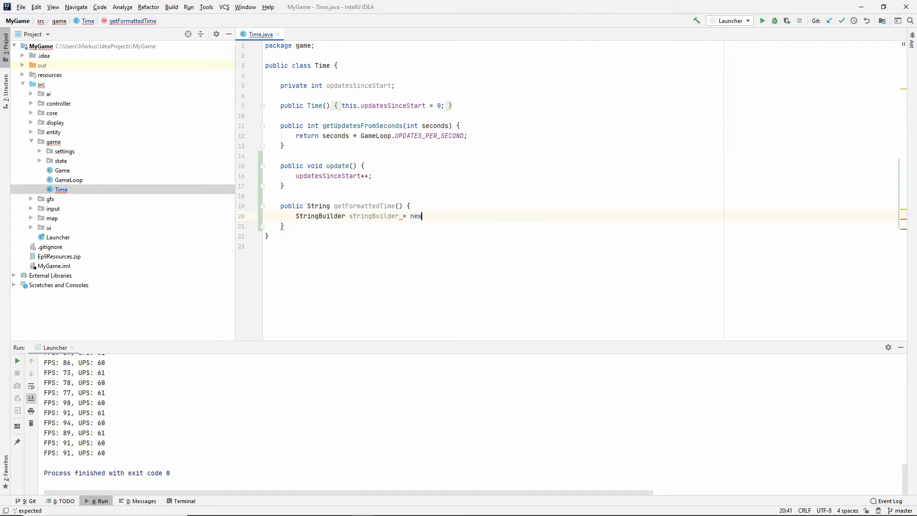
type("StringBuilder()")
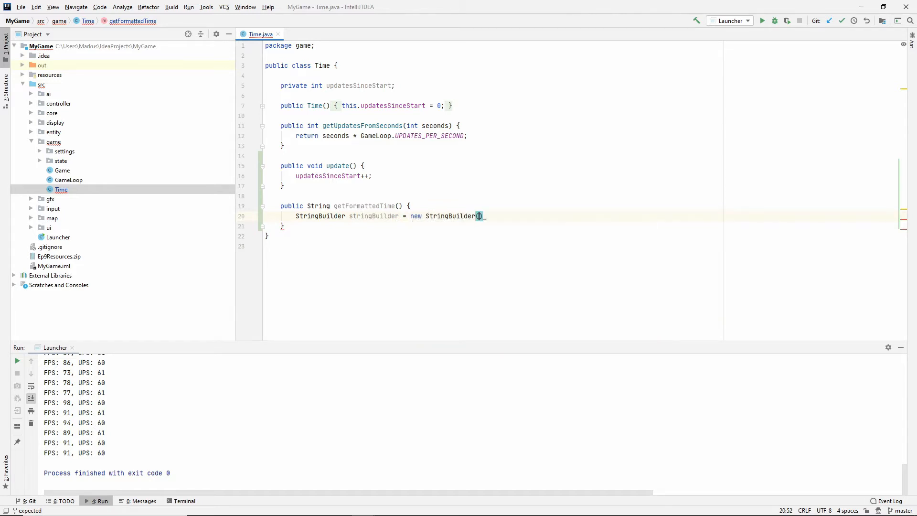
type(";")
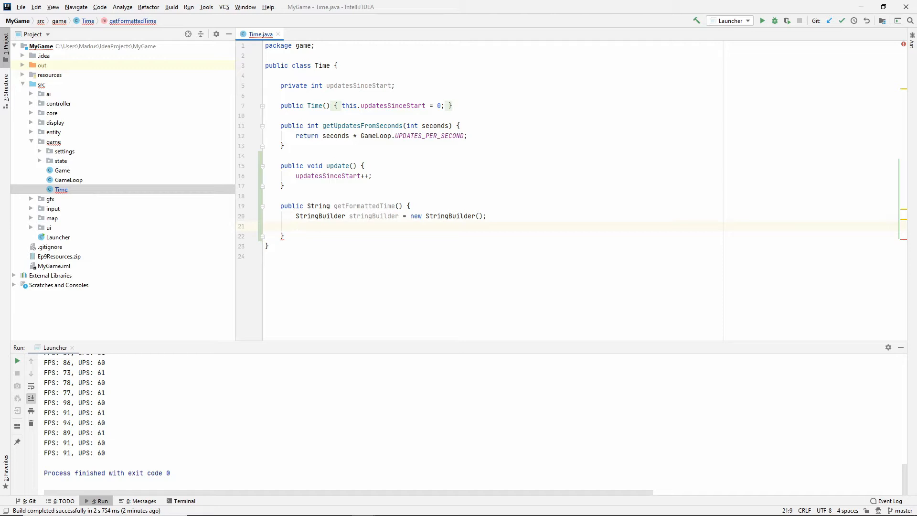
Compute minutes and seconds from updatesSinceStart / GameLoop.UPDATES_PER_SECOND using / 60 and % 60.
type("int minutes =")
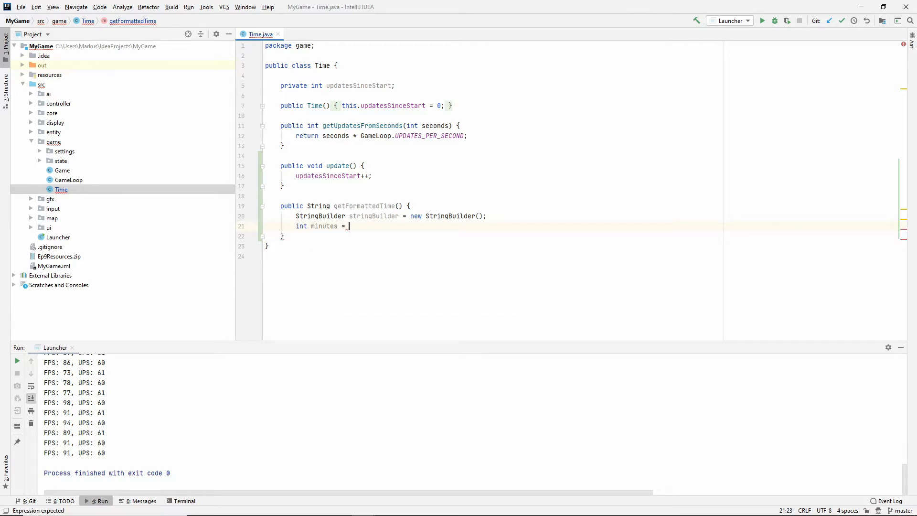
type("updatesSinceStart / 6")
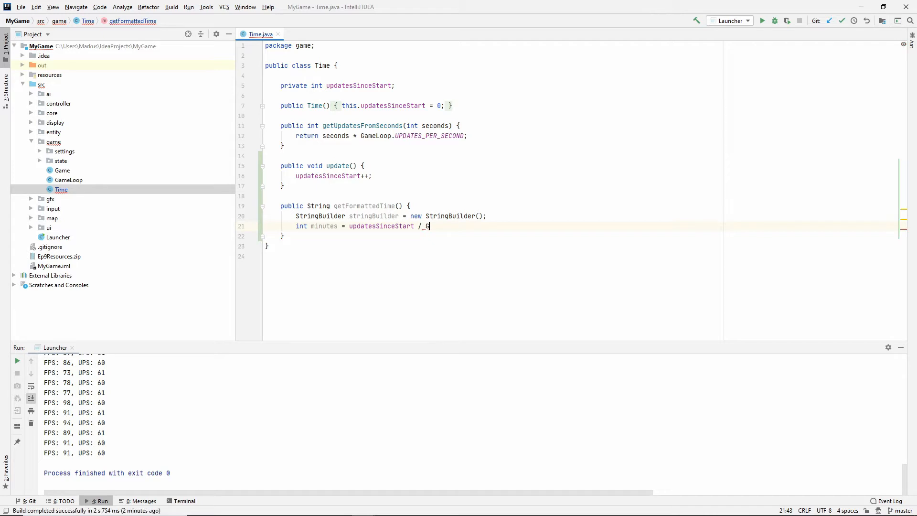
type("ameLoop.UPDATES_PER_SECOND")
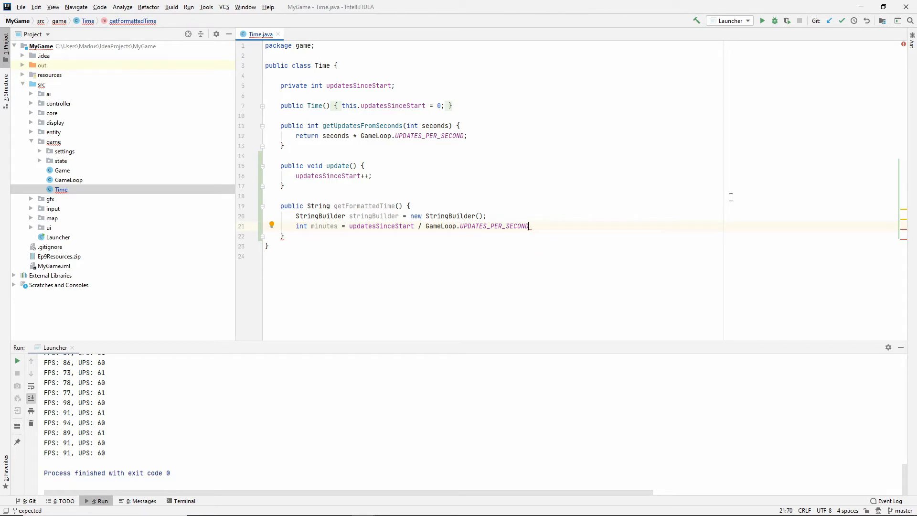
type("/ 60;")
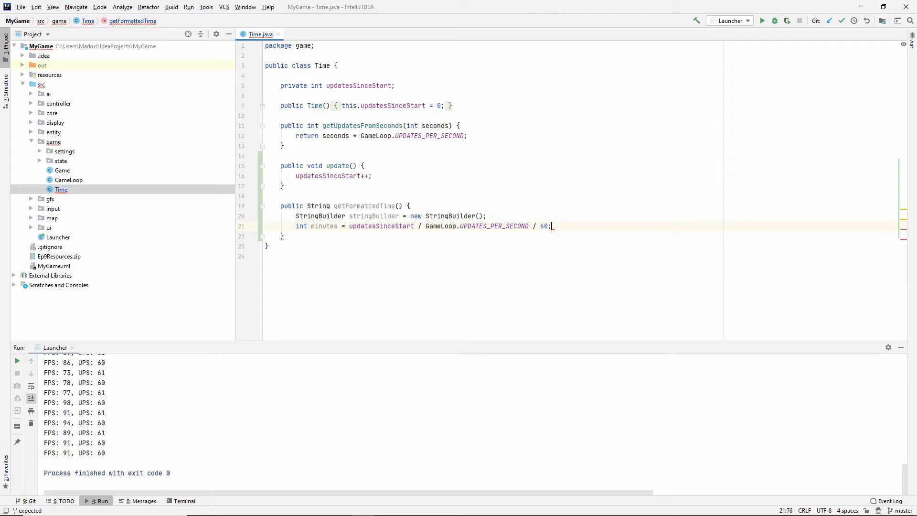
key("Enter")
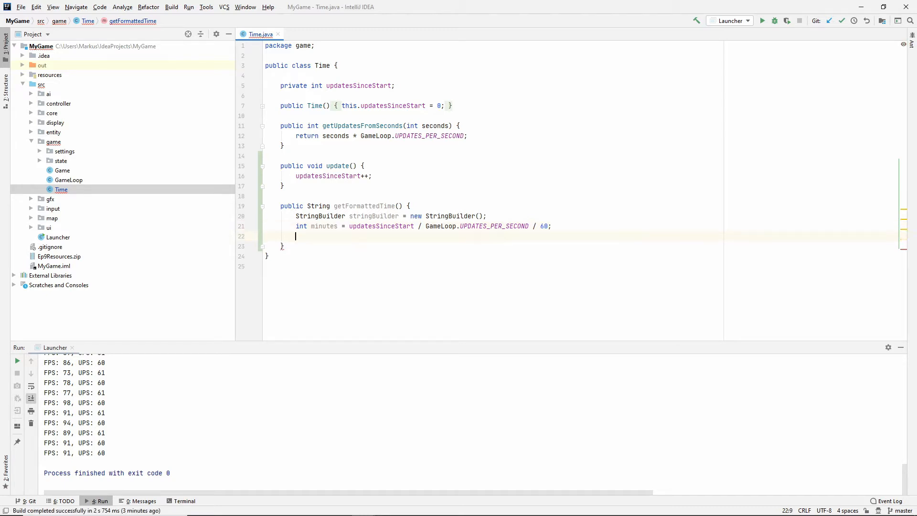
type("int seconds = u")
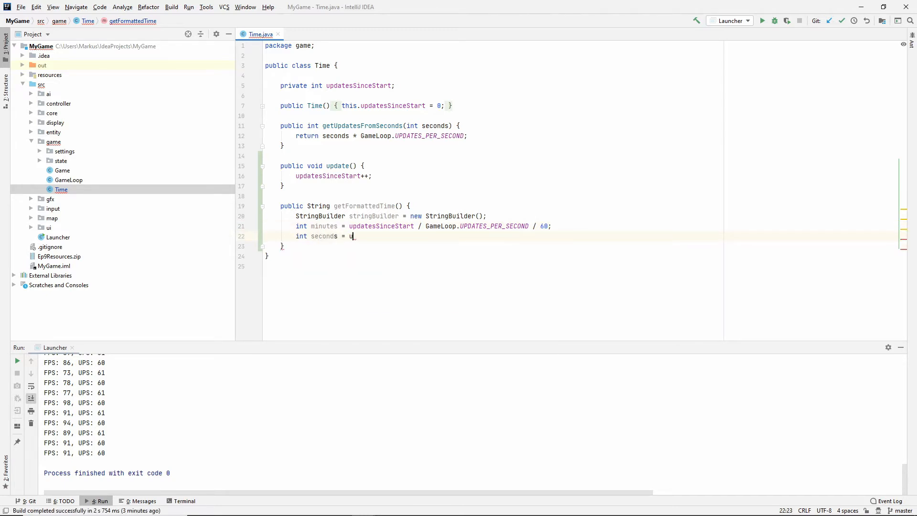
type("pdatesSinceStart / GameLoop.UPDATES_PER_SECOND")
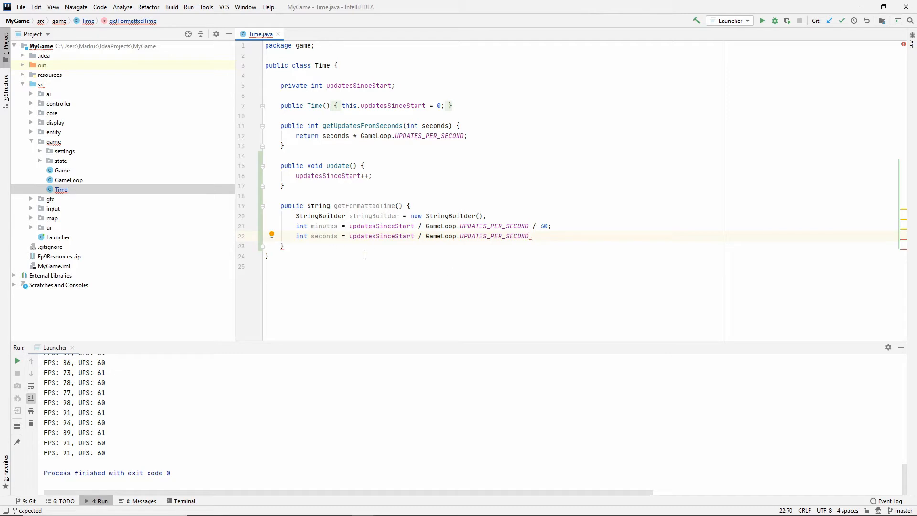
mouse_move(554, 251)
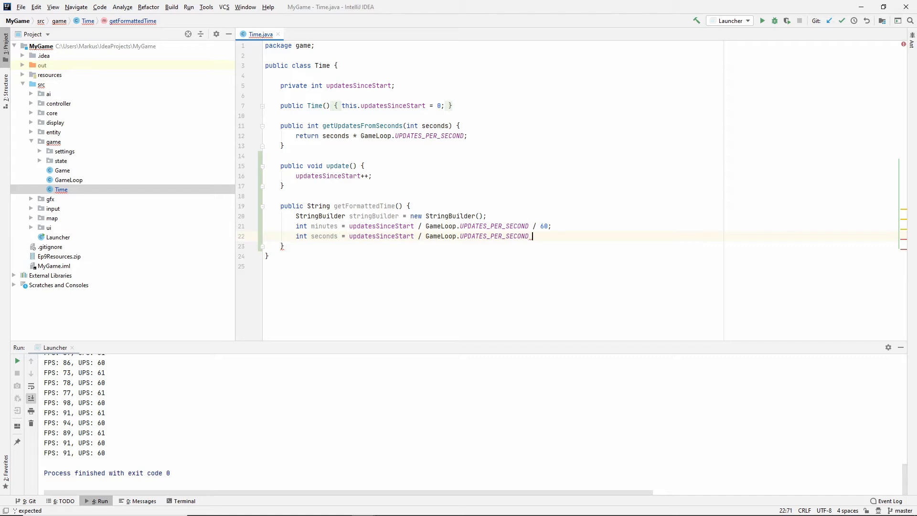
type("%")
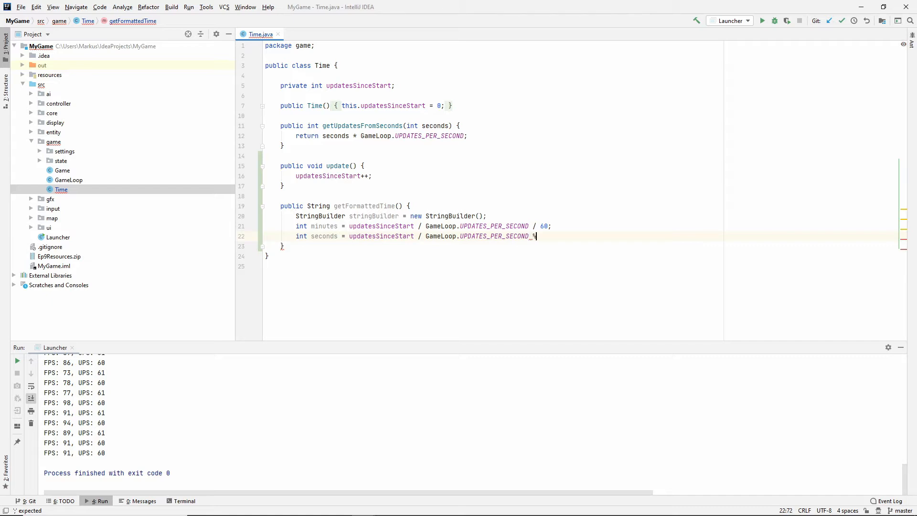
type("60;")
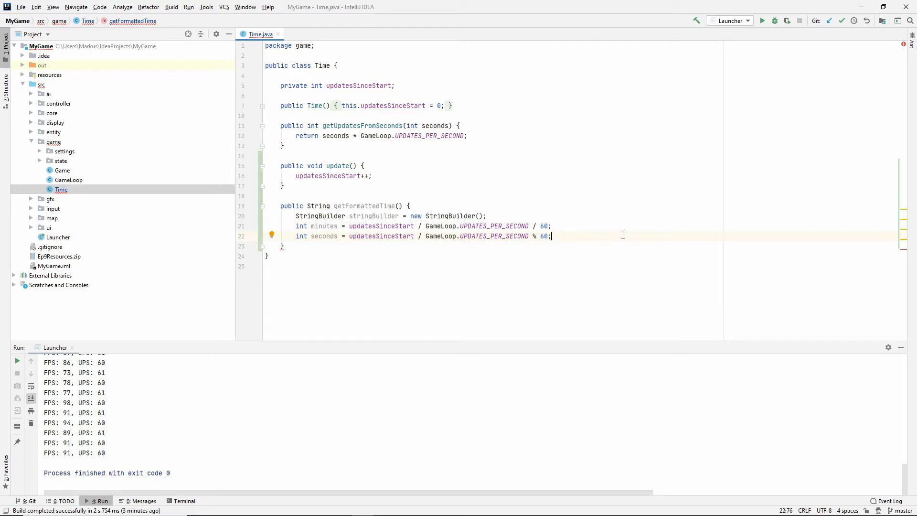
Append a leading 0 when minutes < 10, then minutes and a ":" to the StringBuilder.
key("Enter")
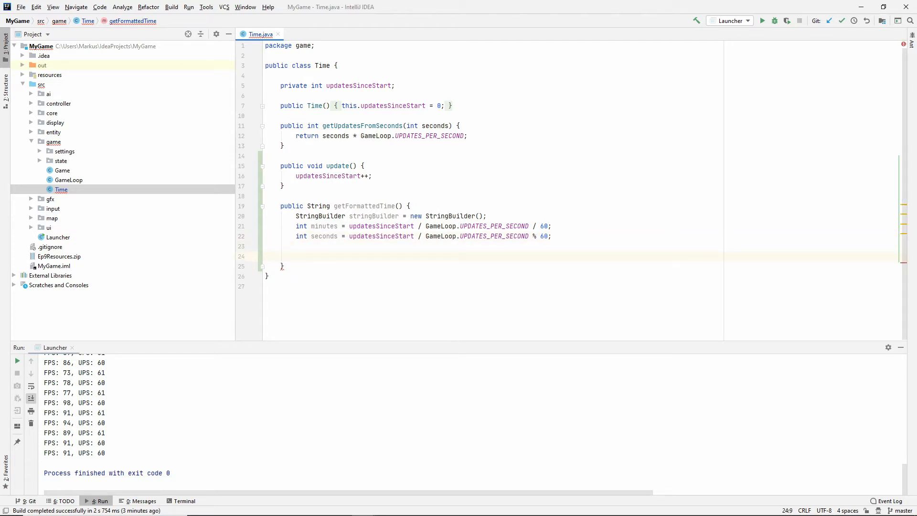
type("if")
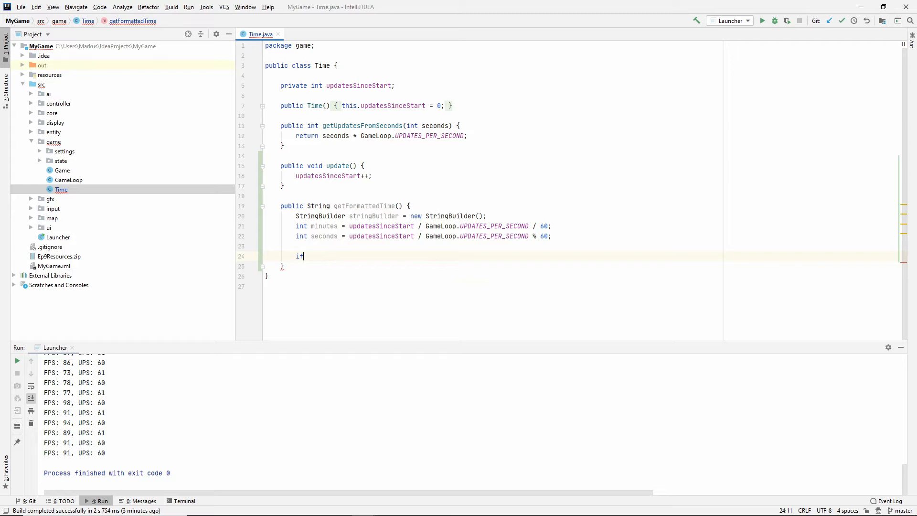
type("(minutes < 10)")
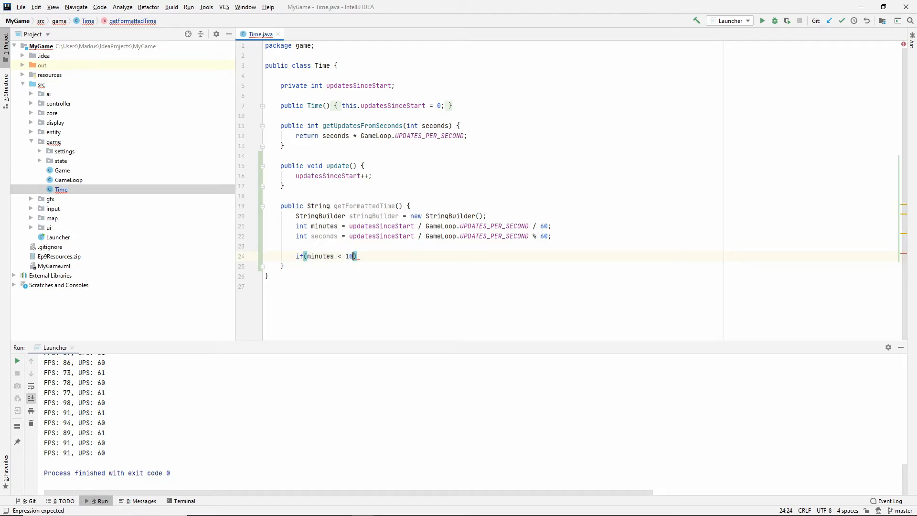
type("{")
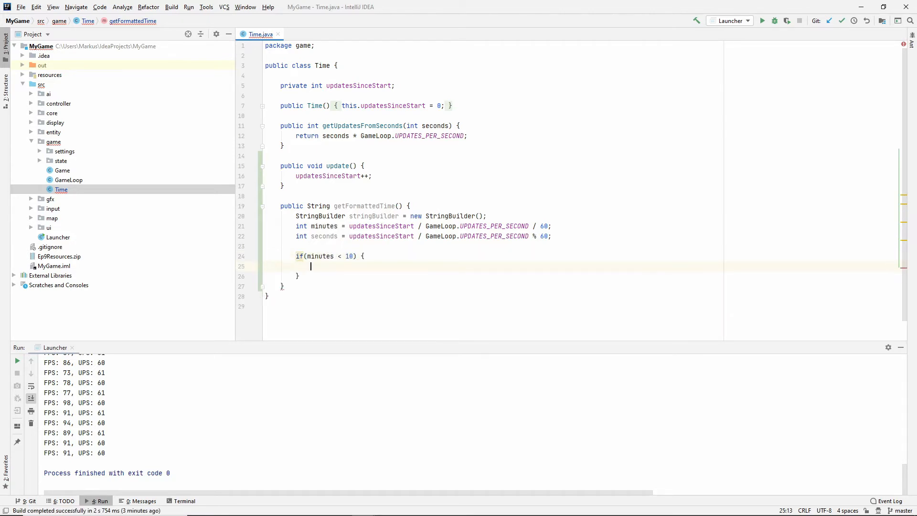
type("stringBuilder.append(0);")
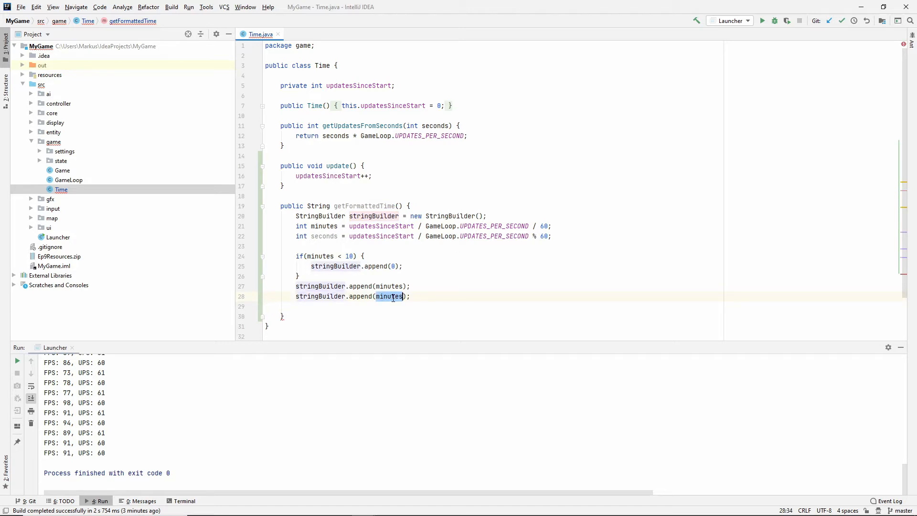
type("\":\"")
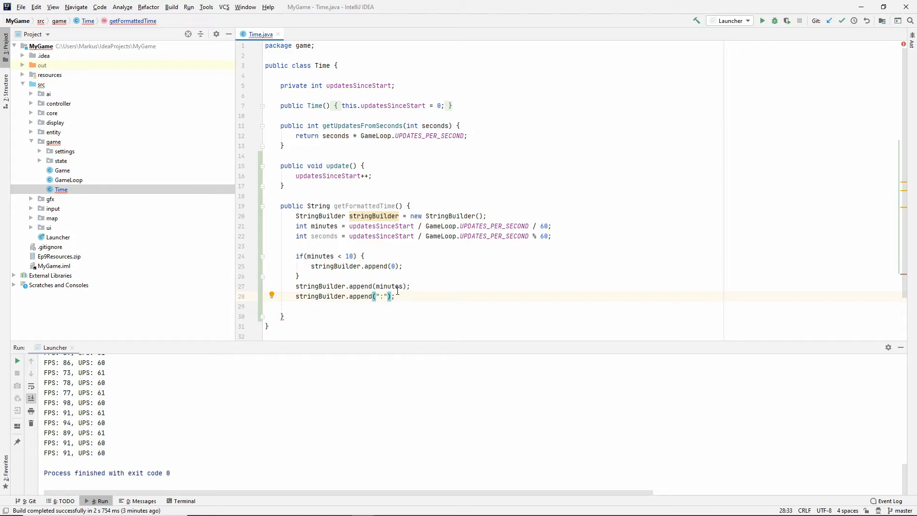
left_click(395, 296)
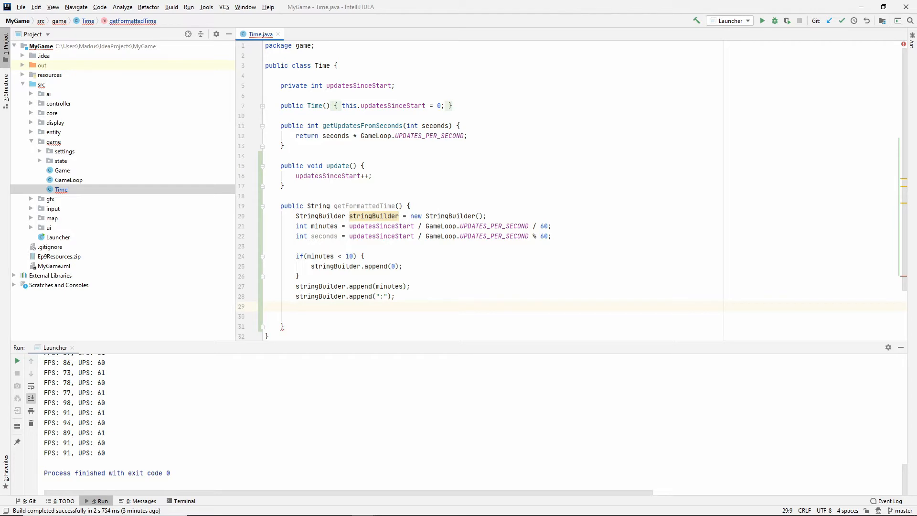
Append zero-padded seconds and return stringBuilder.toString().
type("if(seconds < 10) {")
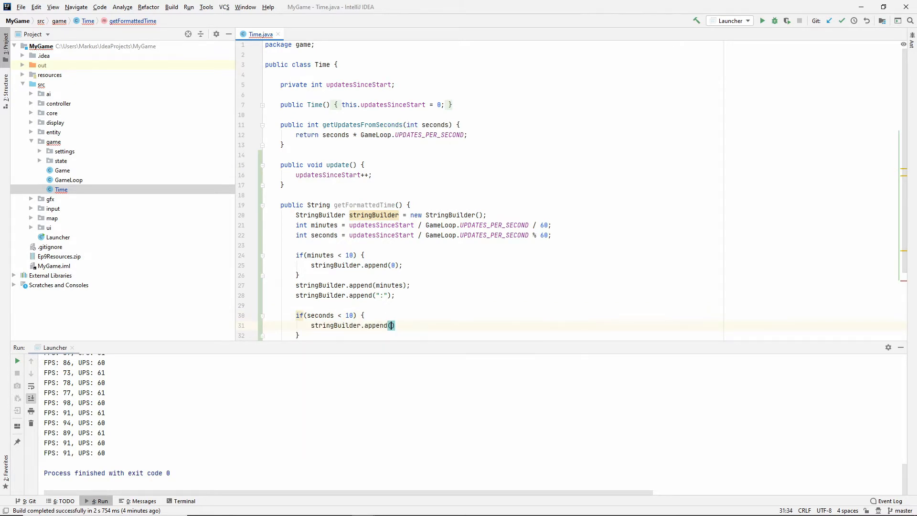
type("00")
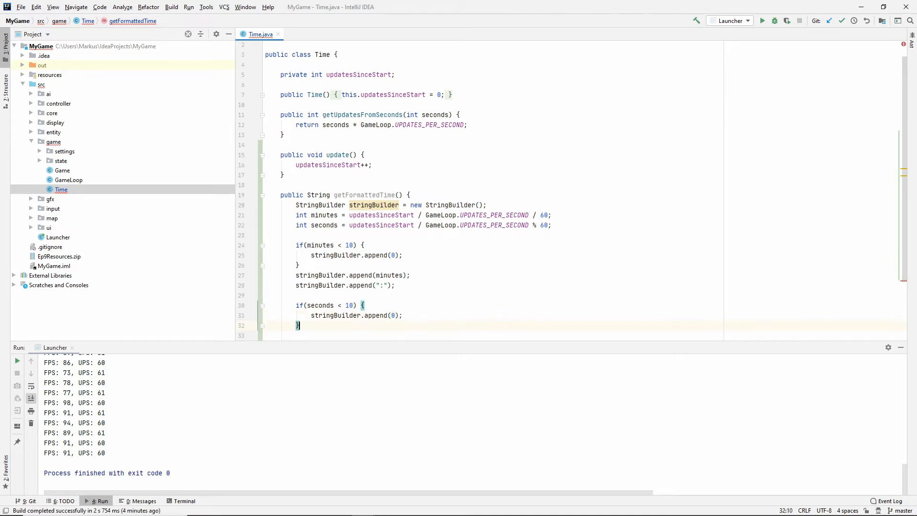
type("stringBuilder.append(seco")
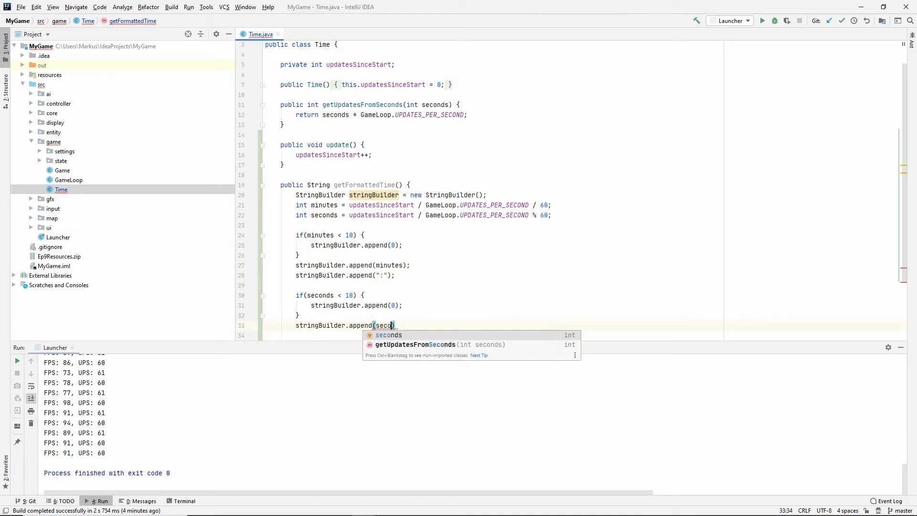
key("Enter")
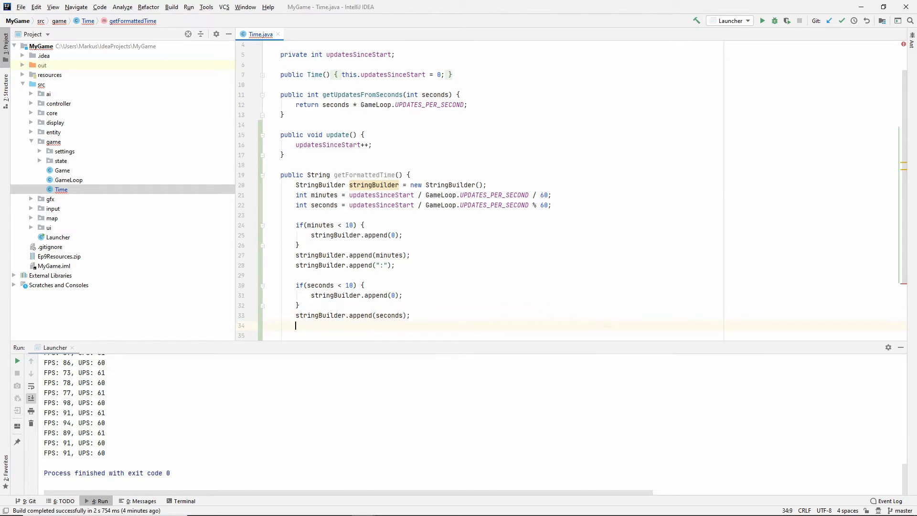
type("return")
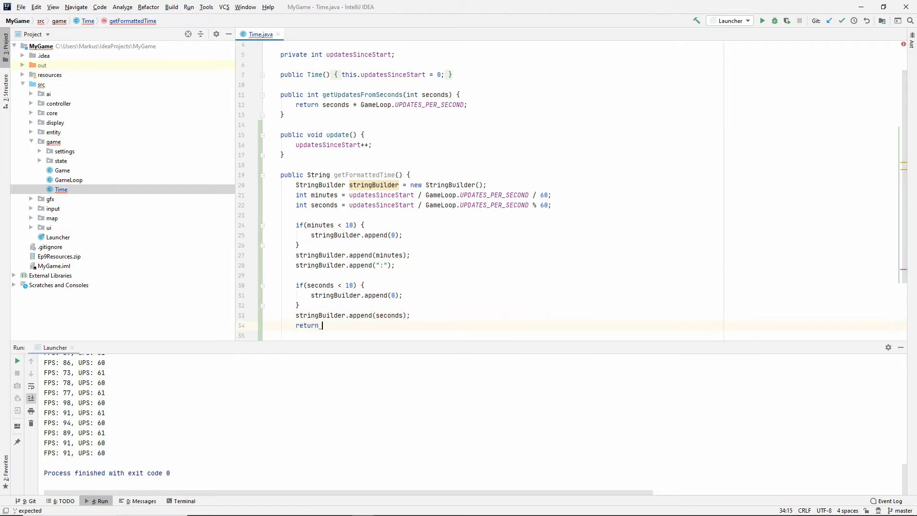
type("stringBuilder.toString();")
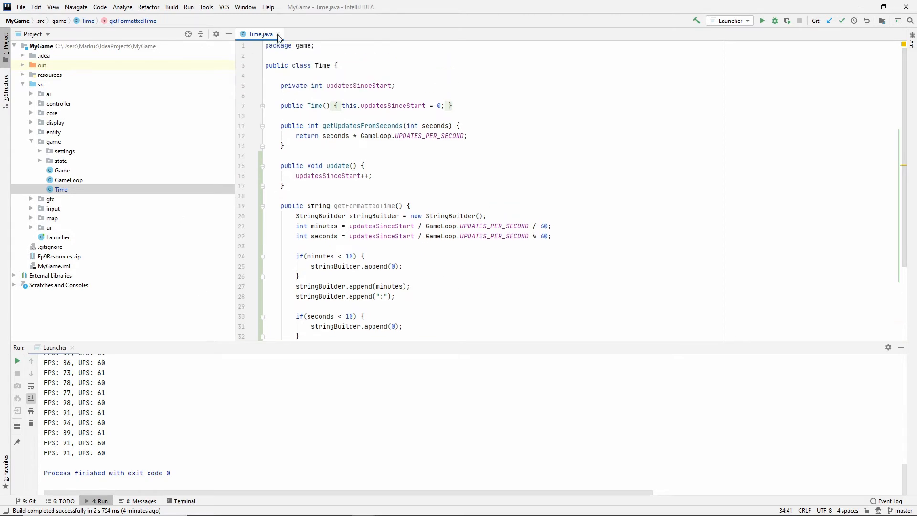
Add time.update(); as the first line of State's update method.
left_click(276, 34)
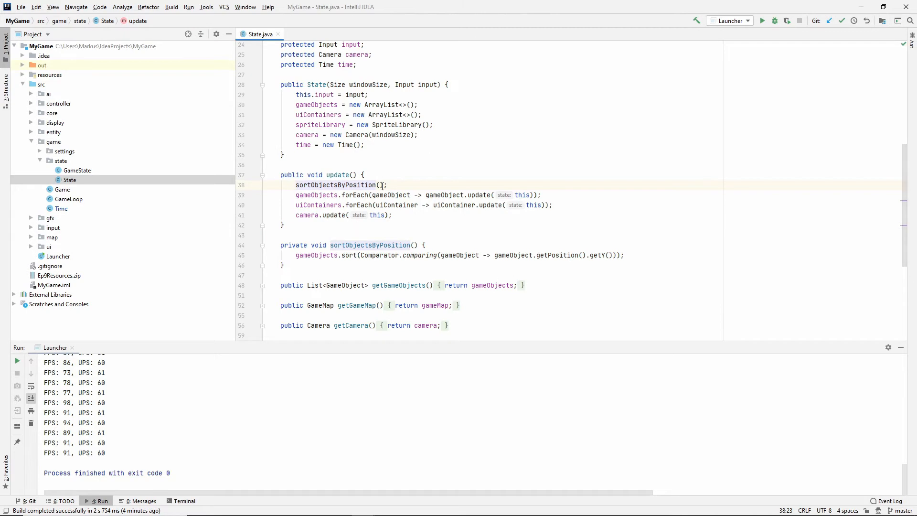
type("time")
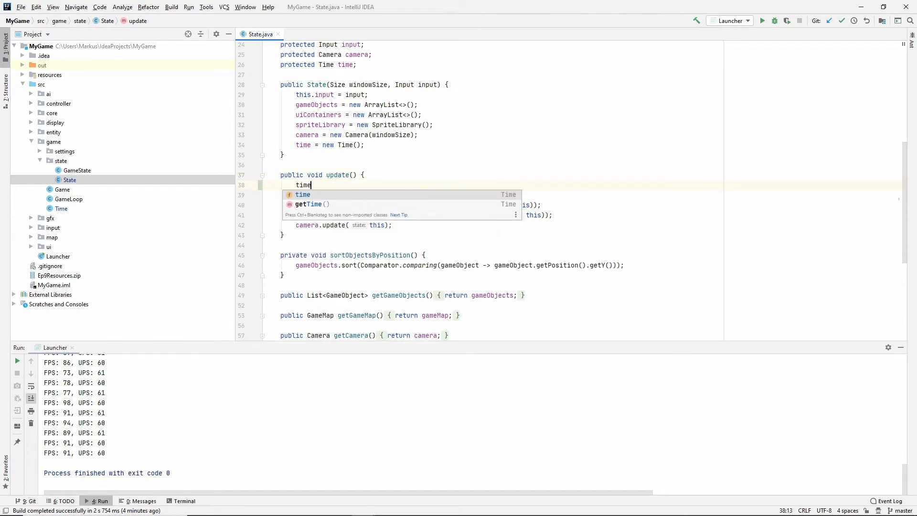
type(".update();")
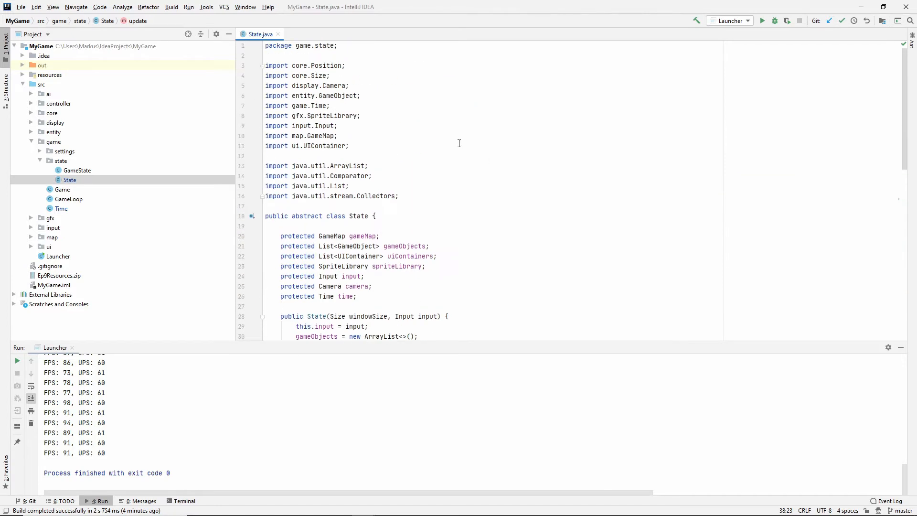
scroll("down", 3)
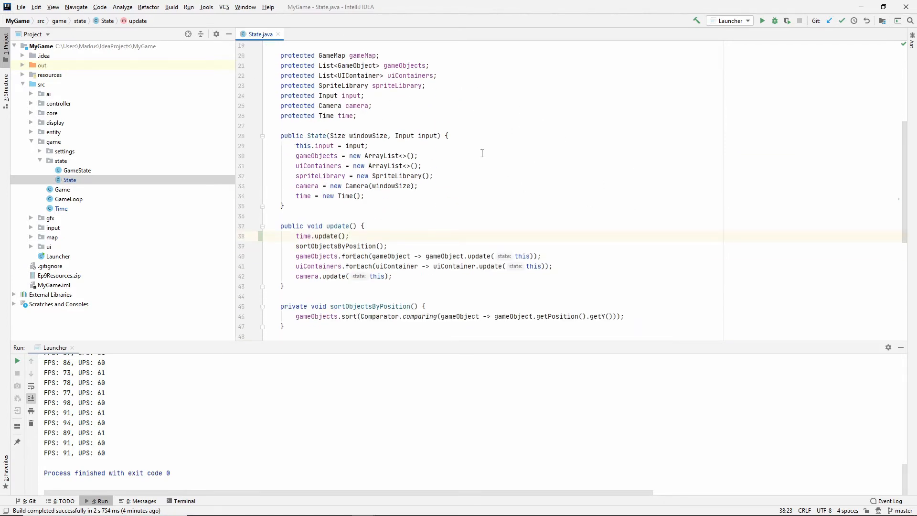
left_click(40, 161)
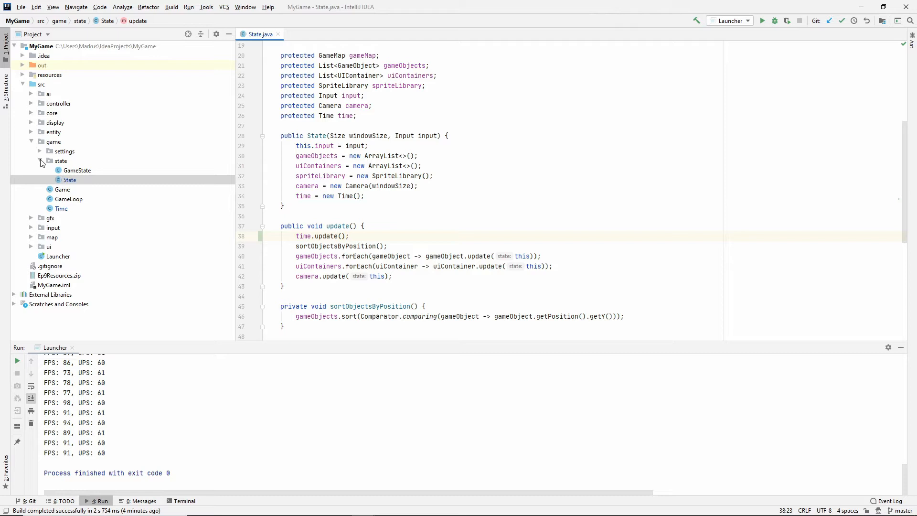
Open GameState and create a new ui package inside the game package.
left_click(39, 160)
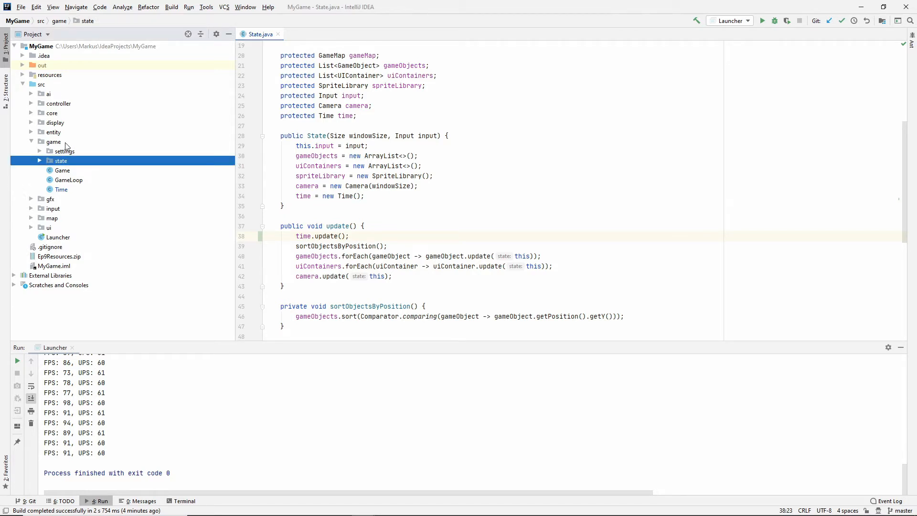
left_click(32, 228)
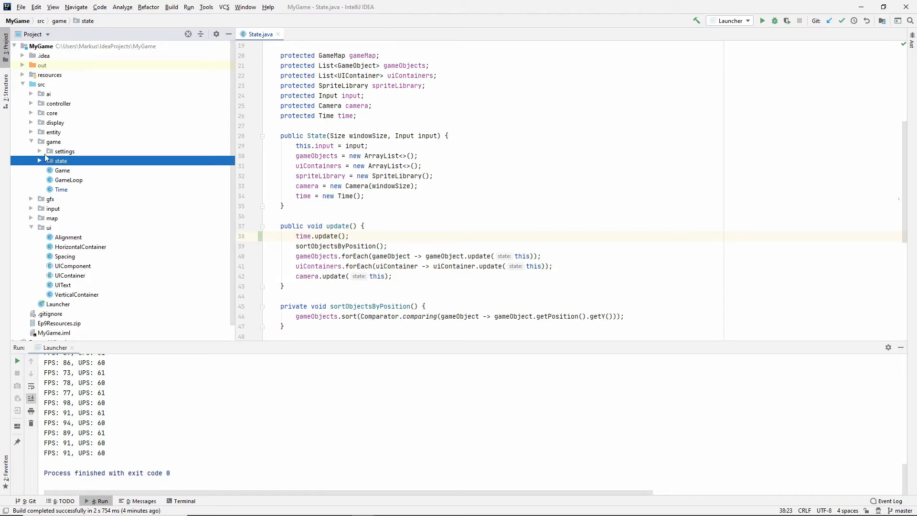
double_click(61, 161)
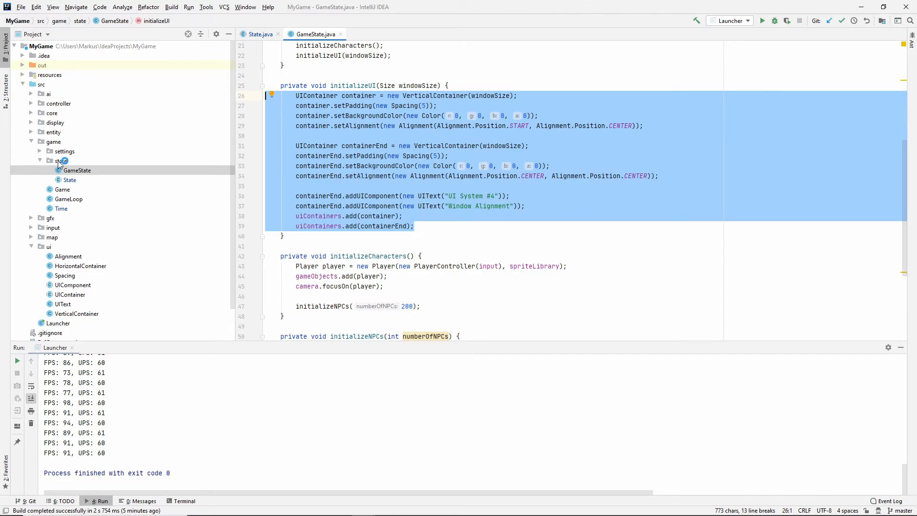
right_click(52, 142)
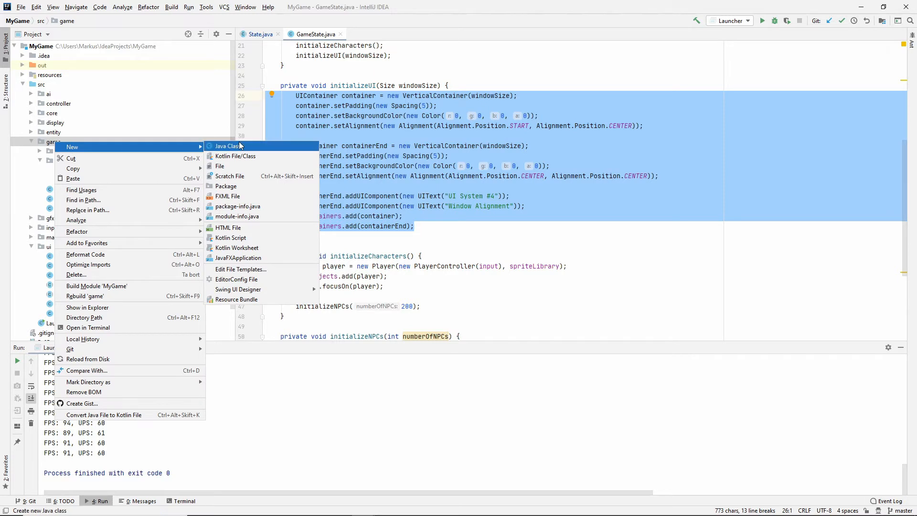
mouse_move(250, 156)
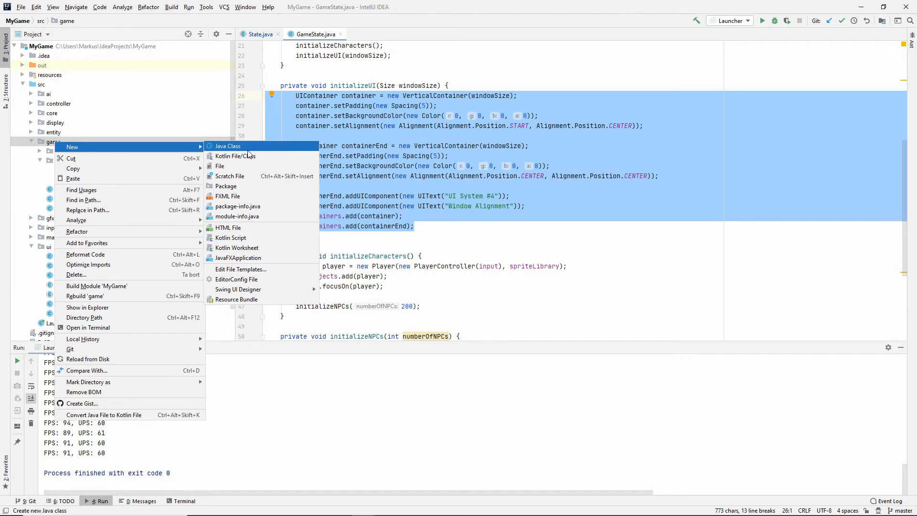
mouse_move(226, 185)
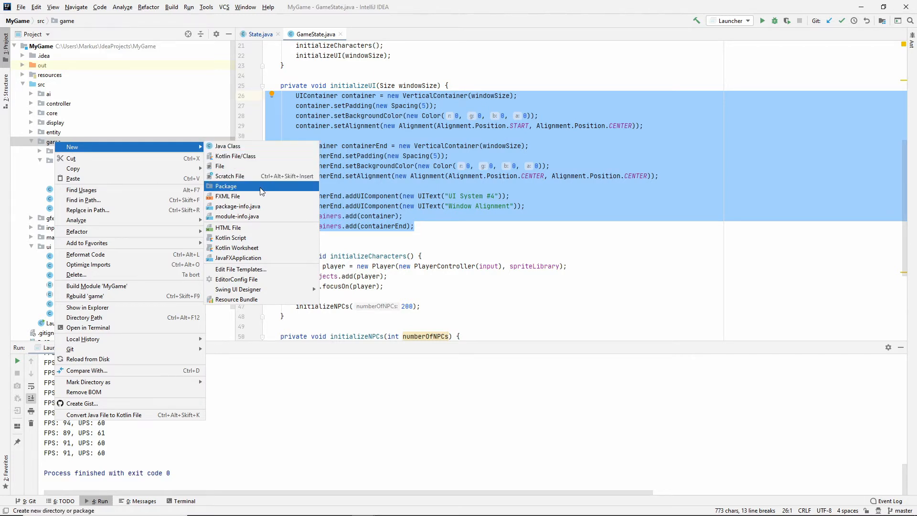
left_click(226, 186)
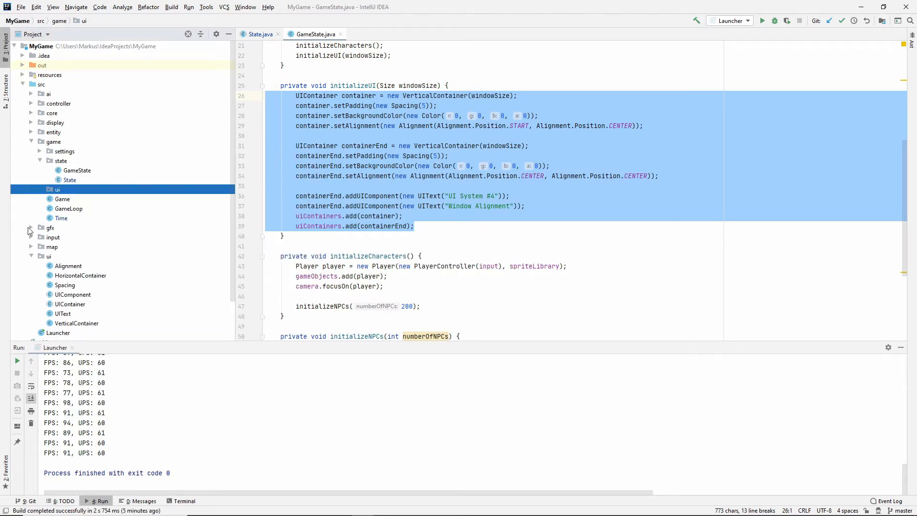
Create a new Java class named UIGameTime in the game.ui package.
right_click(57, 189)
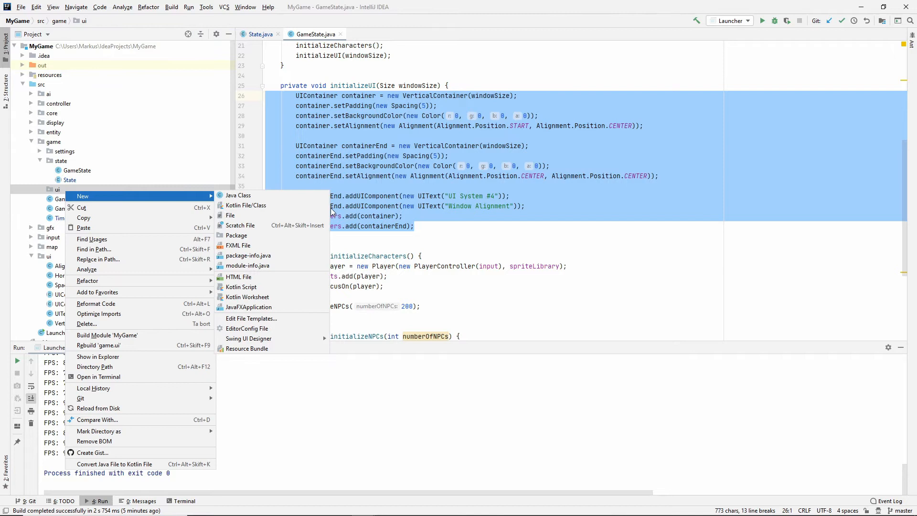
left_click(237, 195)
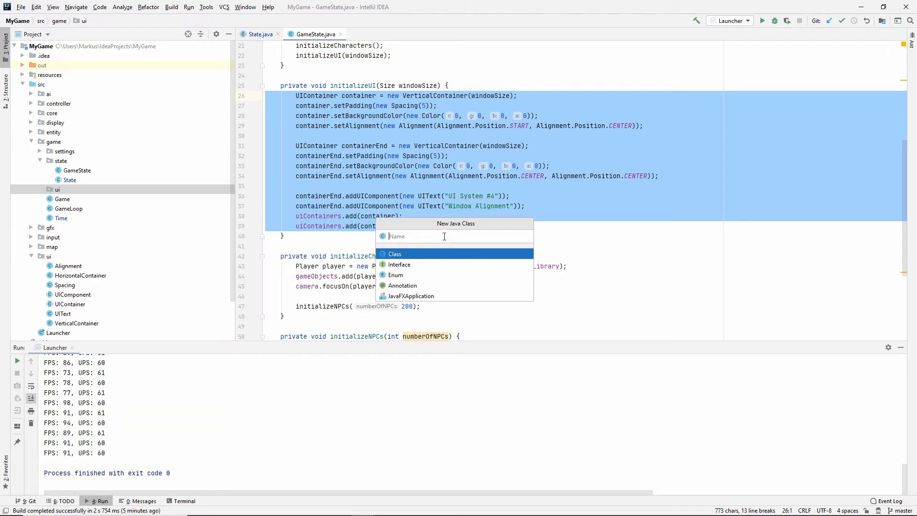
mouse_move(493, 67)
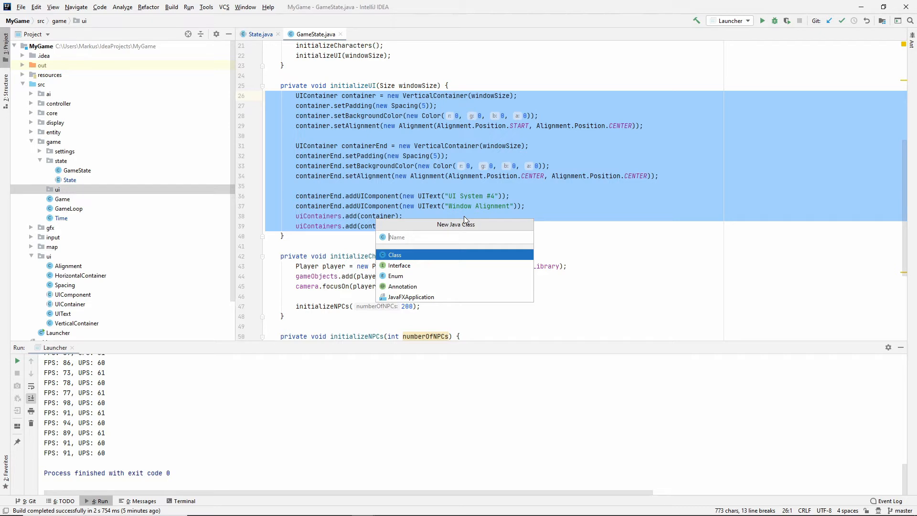
type("UIGame")
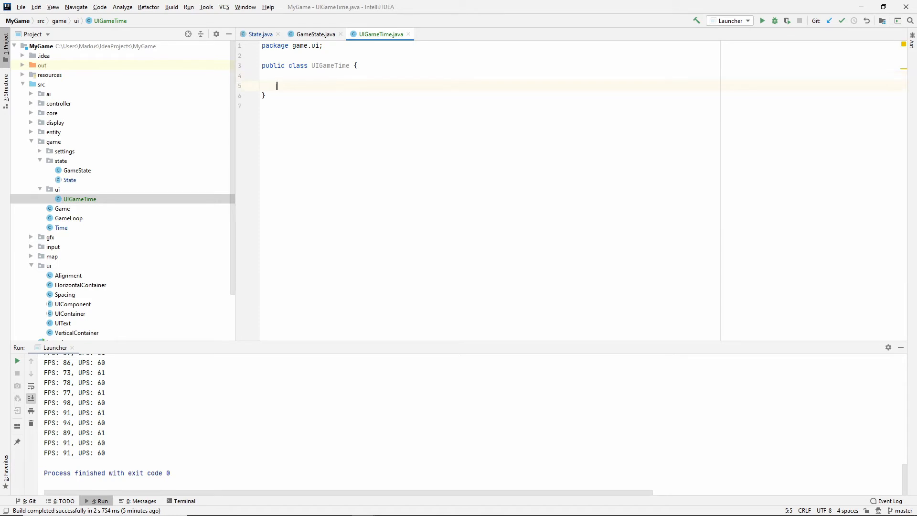
Declare private UIText gameTime, extend HorizontalContainer and generate a constructor calling super(windowSize).
type("private")
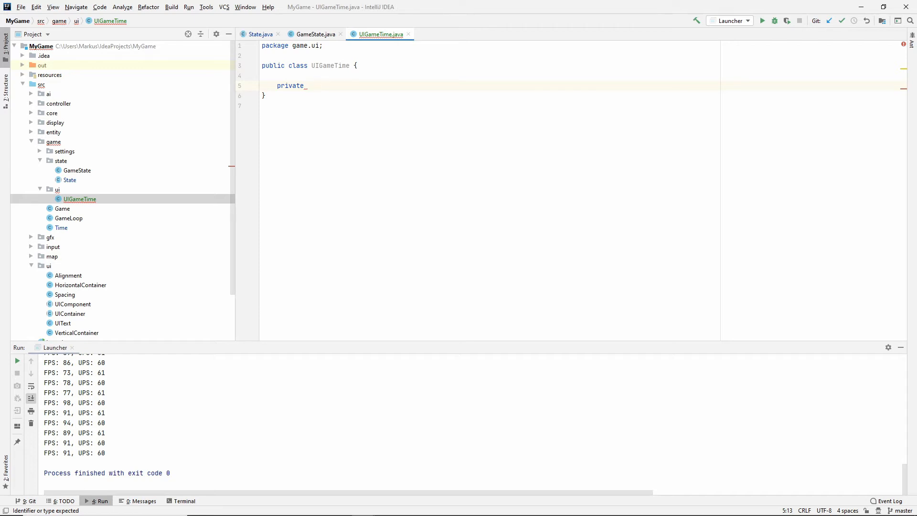
type("UIText")
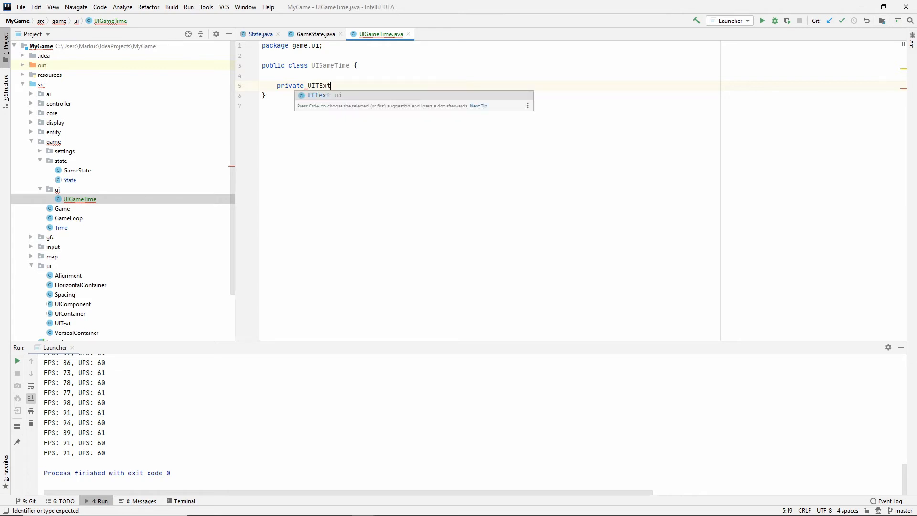
type("gameTime;")
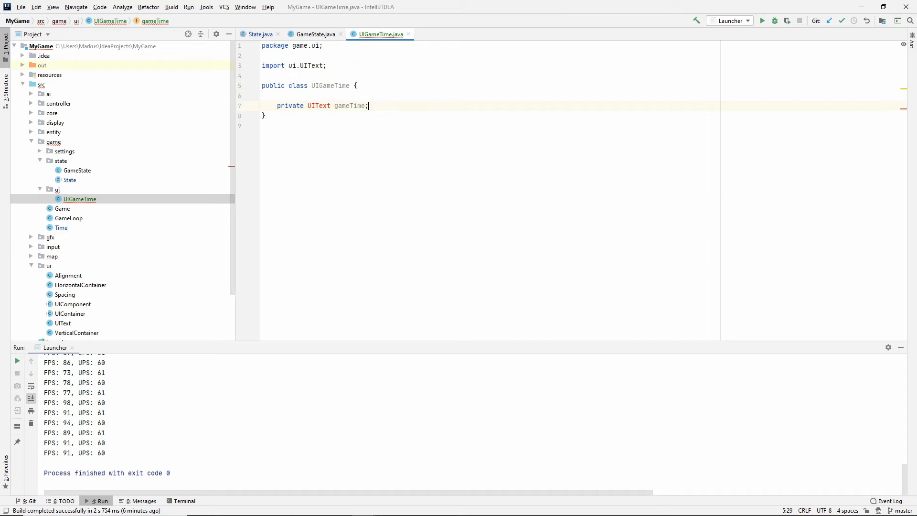
key("Enter")
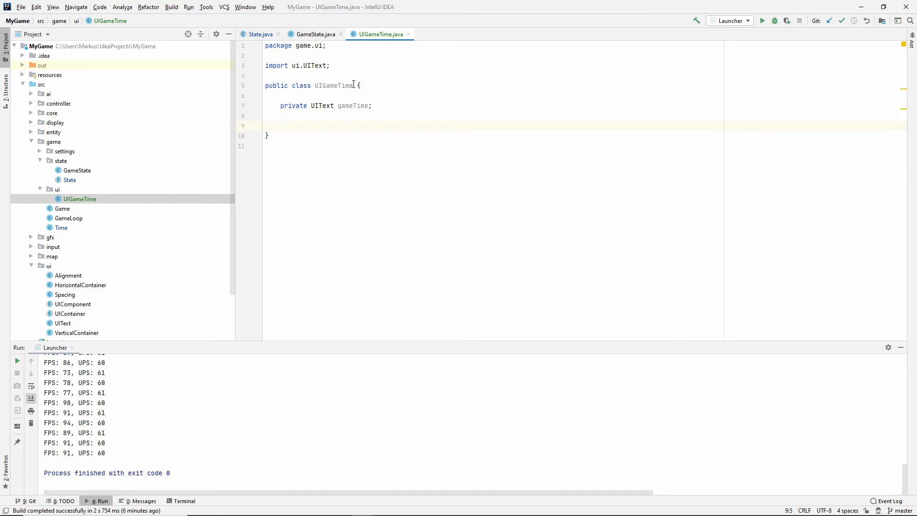
type("extends HorizontalContainer")
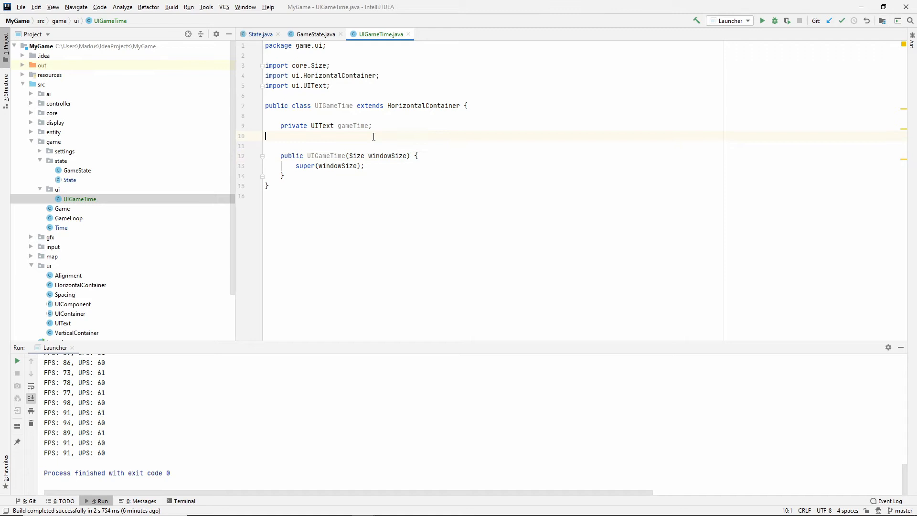
key("Backspace")
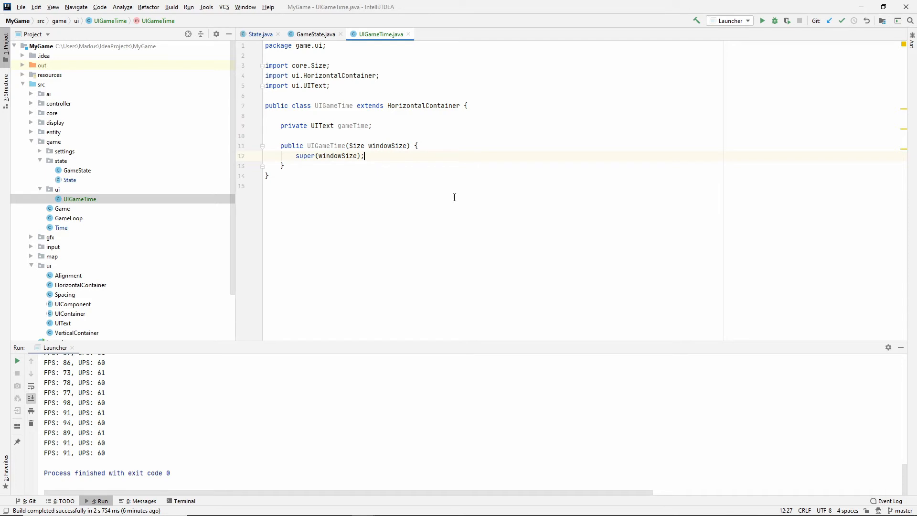
mouse_move(389, 158)
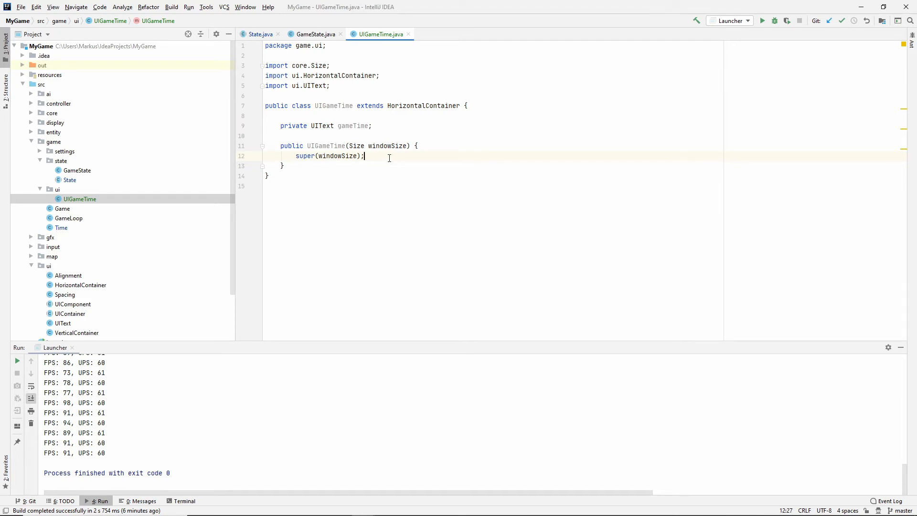
Set this.alignment to a new Alignment with CENTER and START positions.
type("this.aöid")
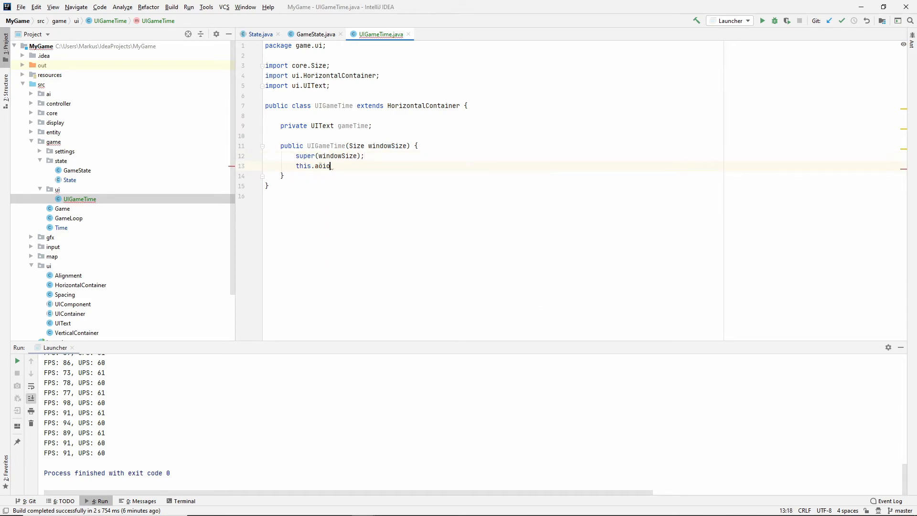
type("lignment =")
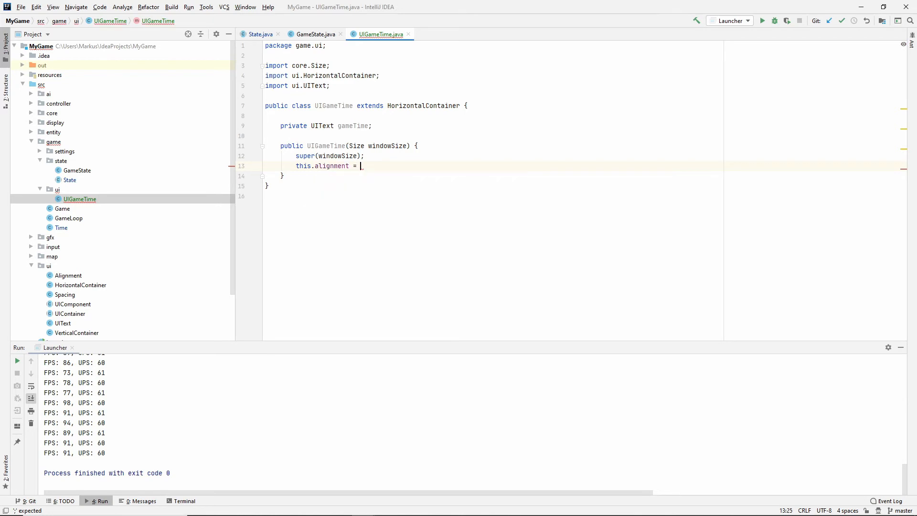
type("new Alignment(")
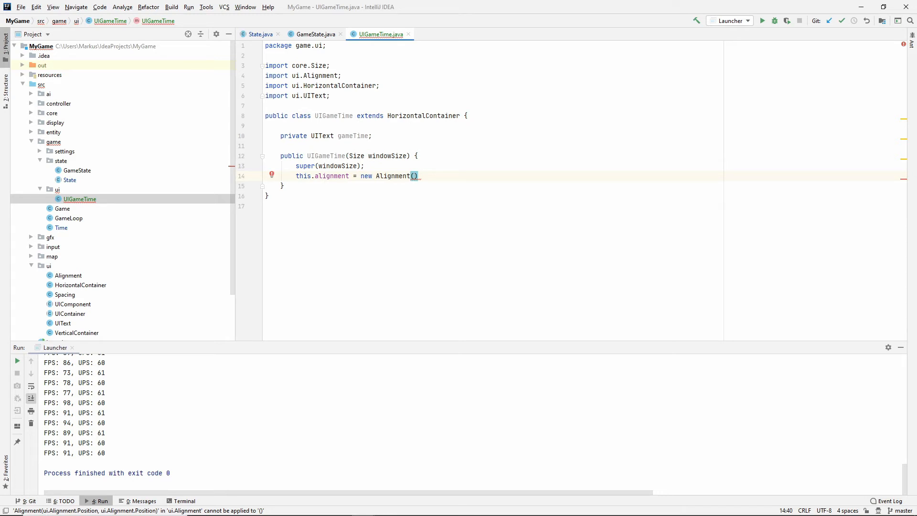
type("Alignment.Position.CENTER, Alignment.Position.START")
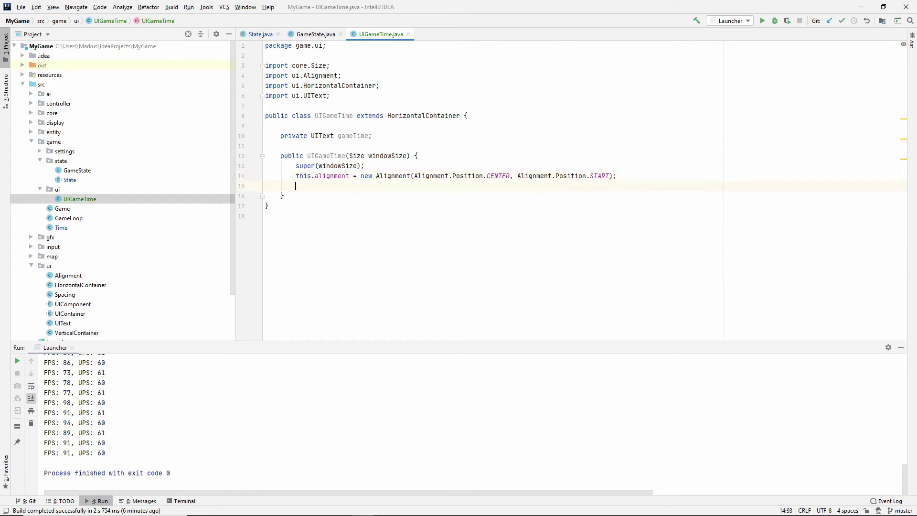
Create gameTime as new UIText("") and add it with addUIComponent.
type("this")
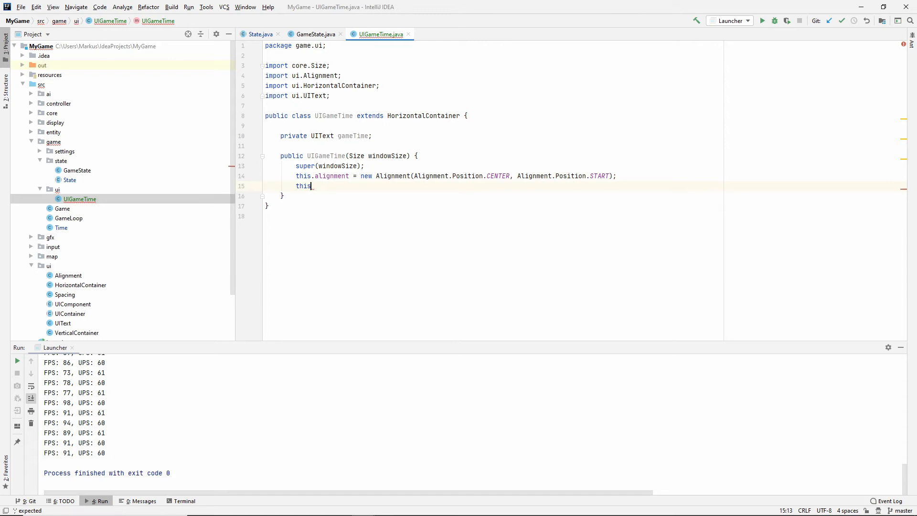
type(".gameTime =")
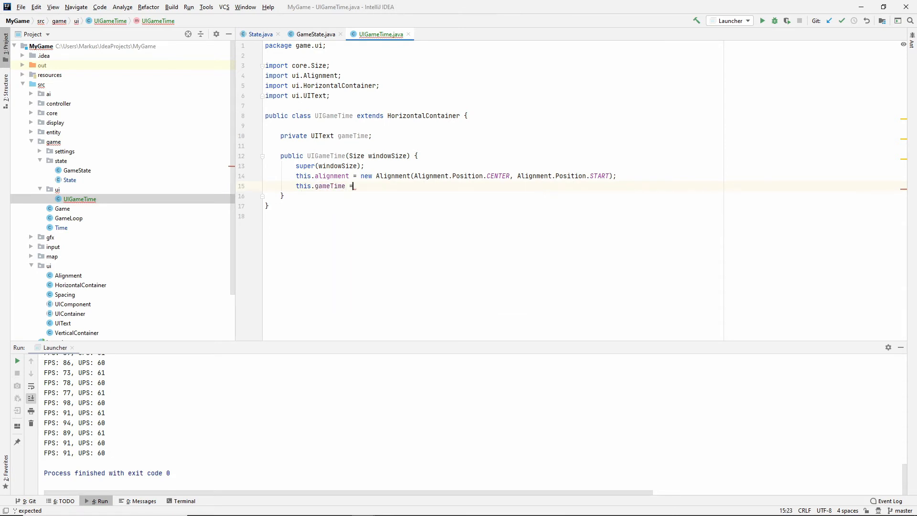
type("new UIText")
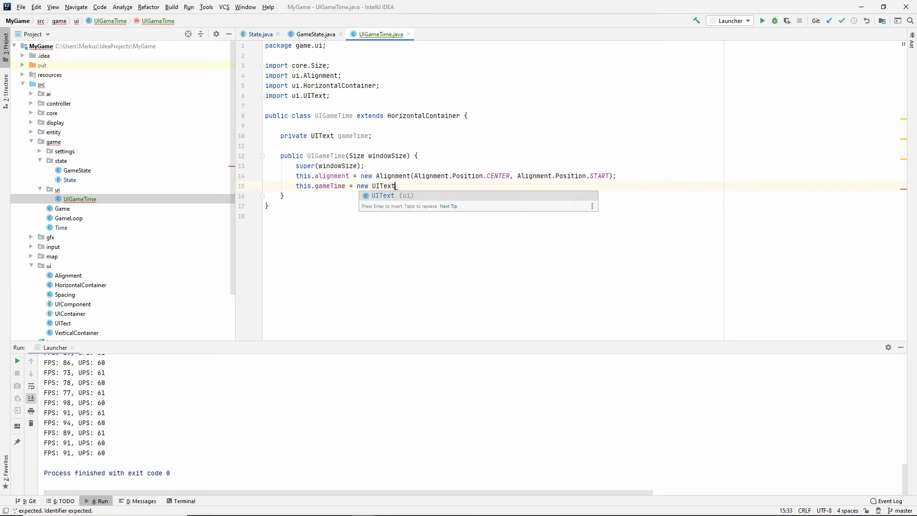
type("(\"\");")
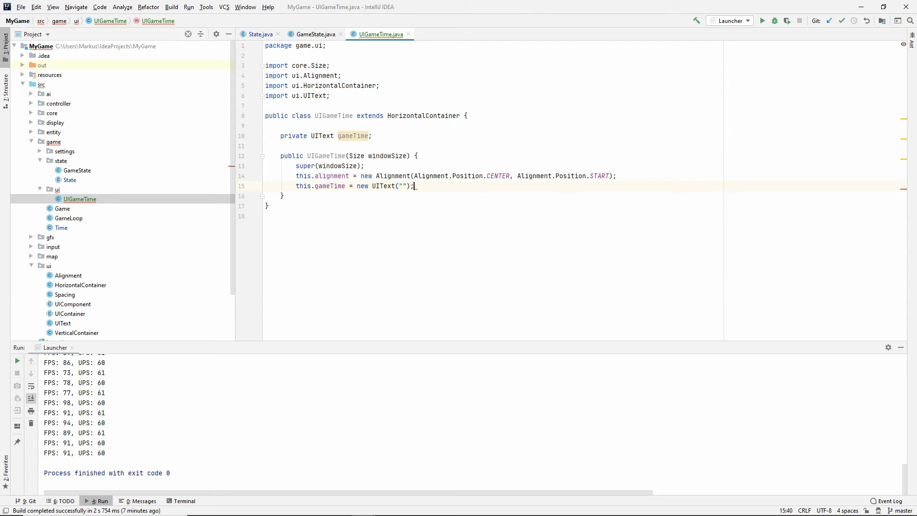
key("Enter")
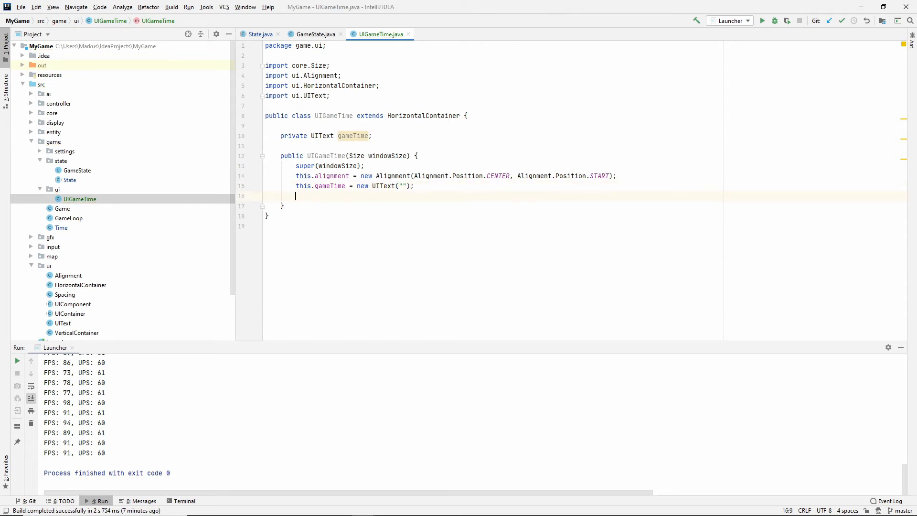
type("addUIComponent(gameTime);")
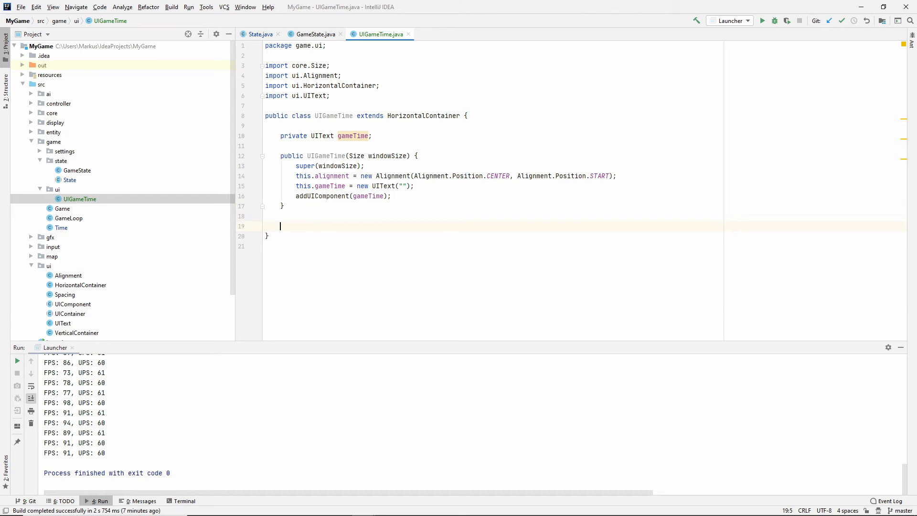
Override update(State state) in UIGameTime calling super.update(state).
type("@Override")
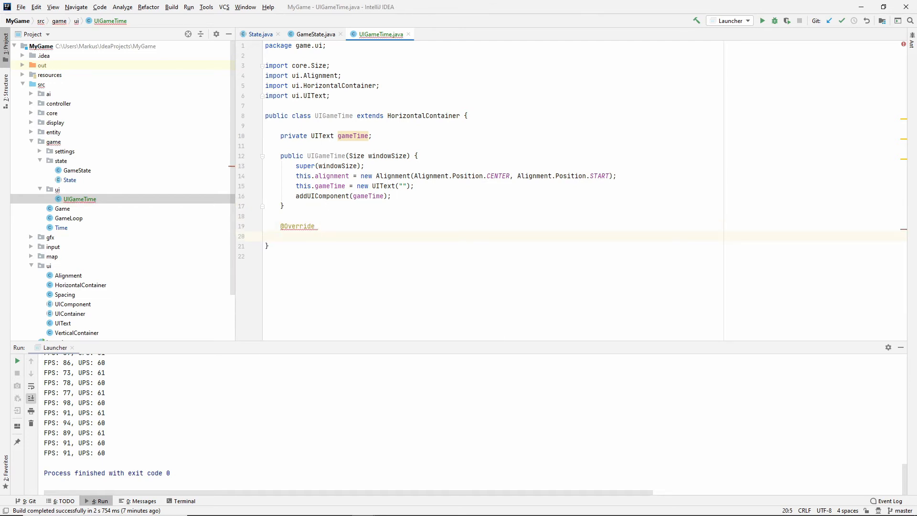
type("public void update(s)")
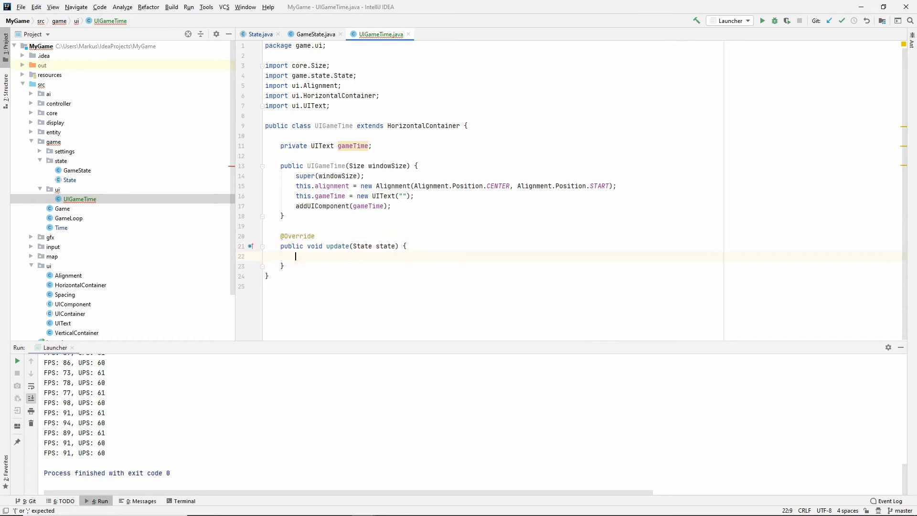
type("super.u")
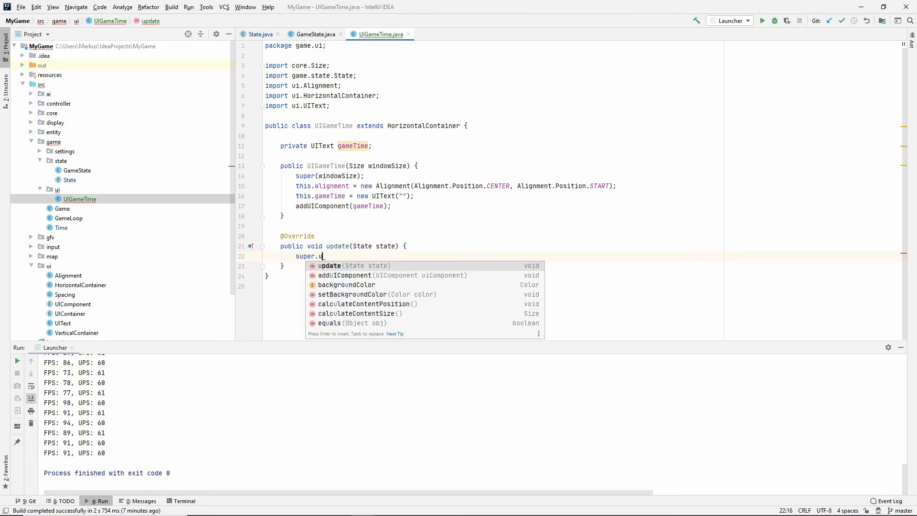
key("Enter")
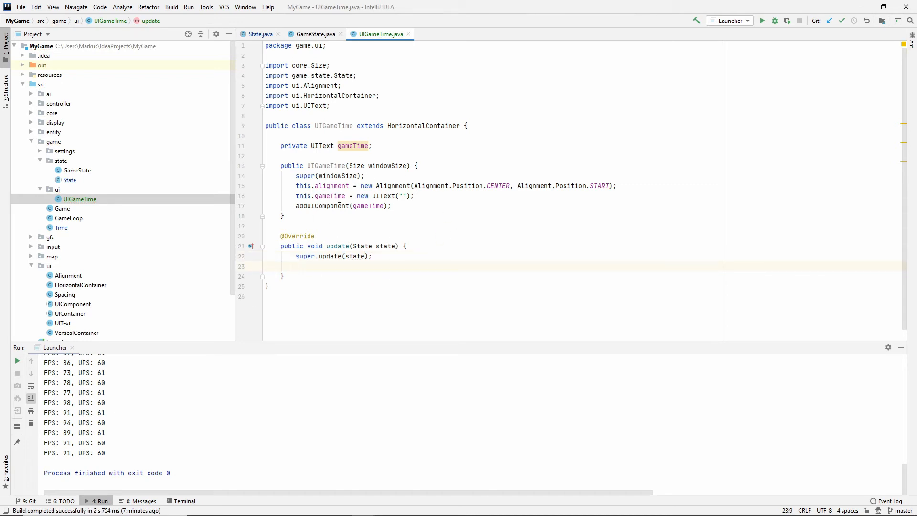
left_click(328, 65)
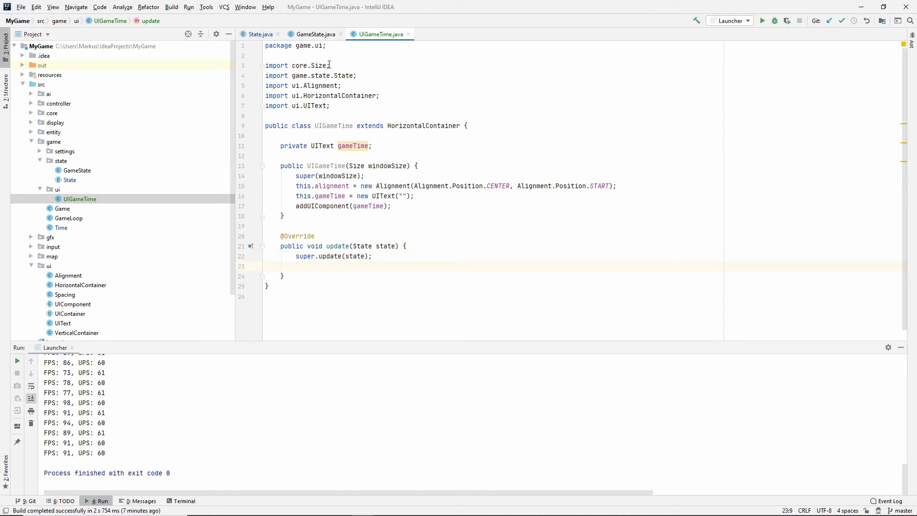
scroll("down", 3)
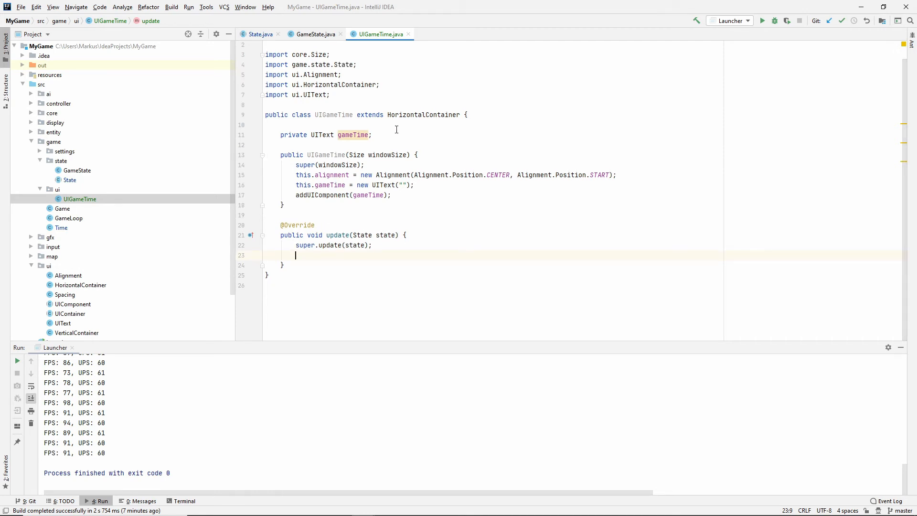
Set gameTime's text to state.getTime().getFormattedTime().
type("g")
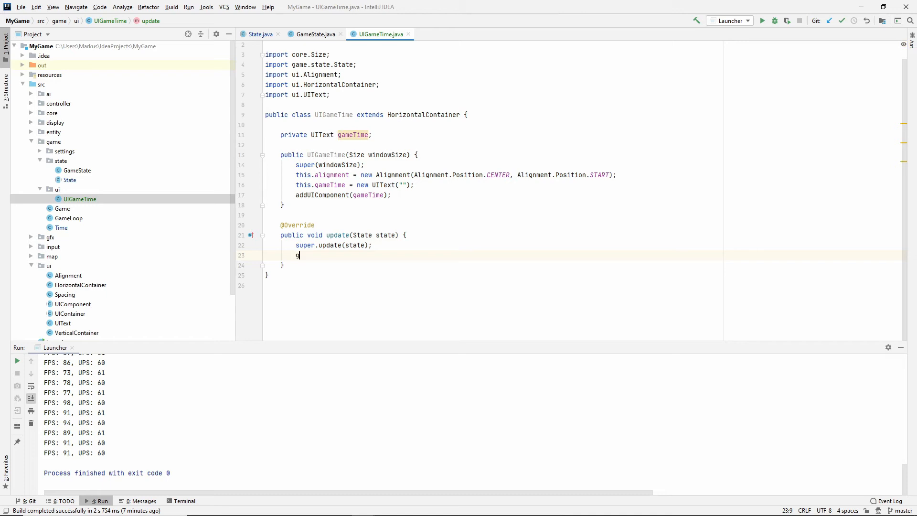
type("ameTime.setText")
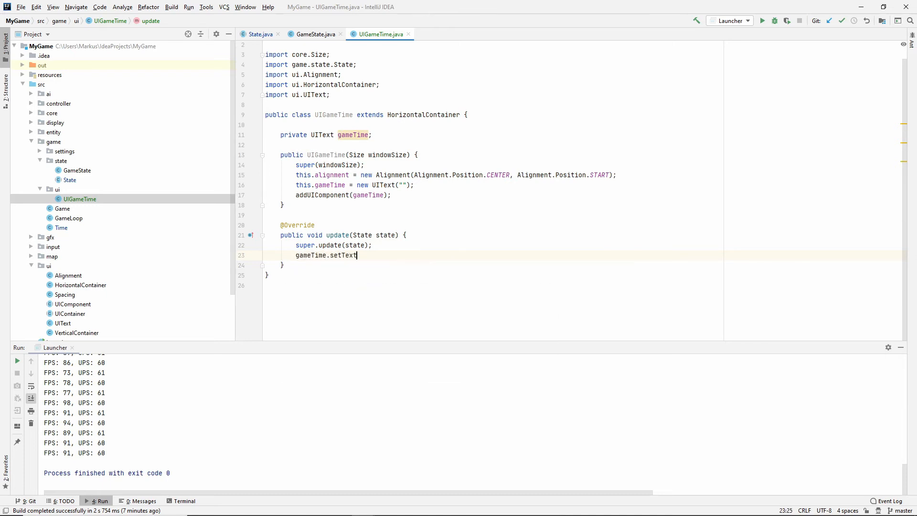
type("()")
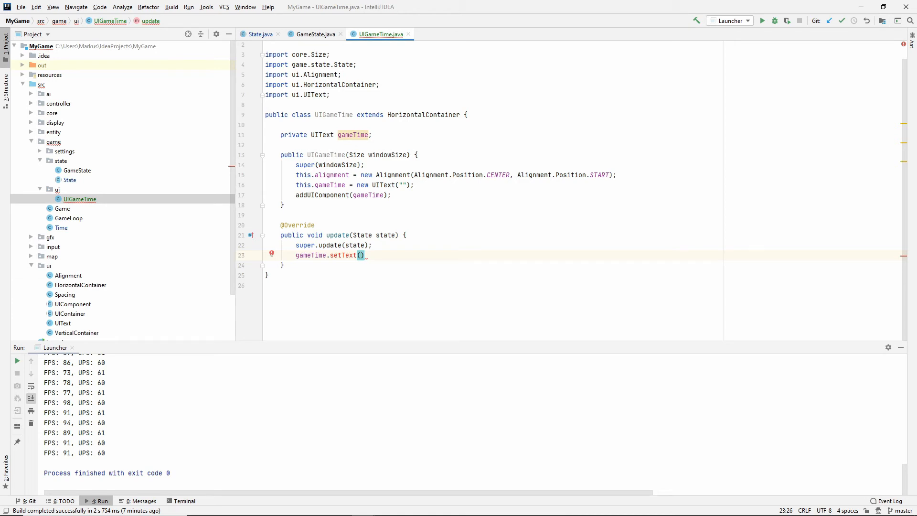
type("state.getTime()")
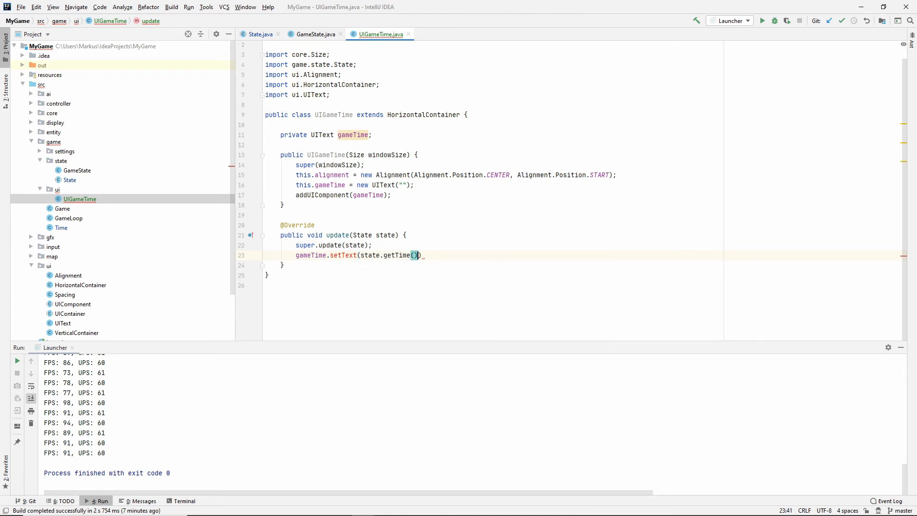
type(".getFormattedTime()")
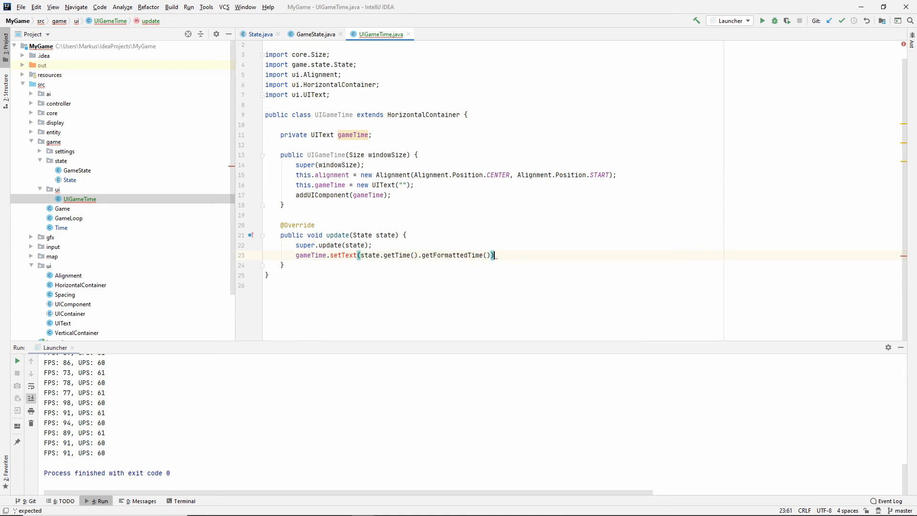
type(";")
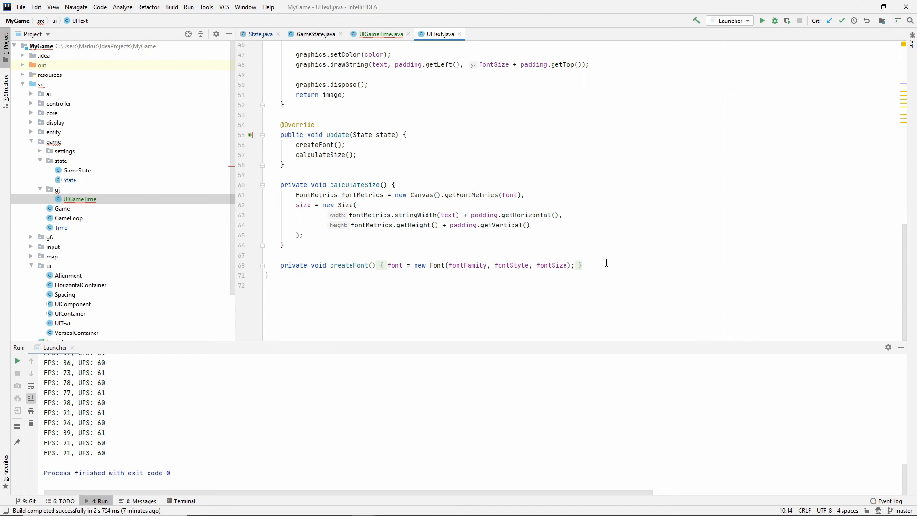
Generate a setText(String text) setter for UIText's text field and return to UIGameTime.
key("Alt+Insert")
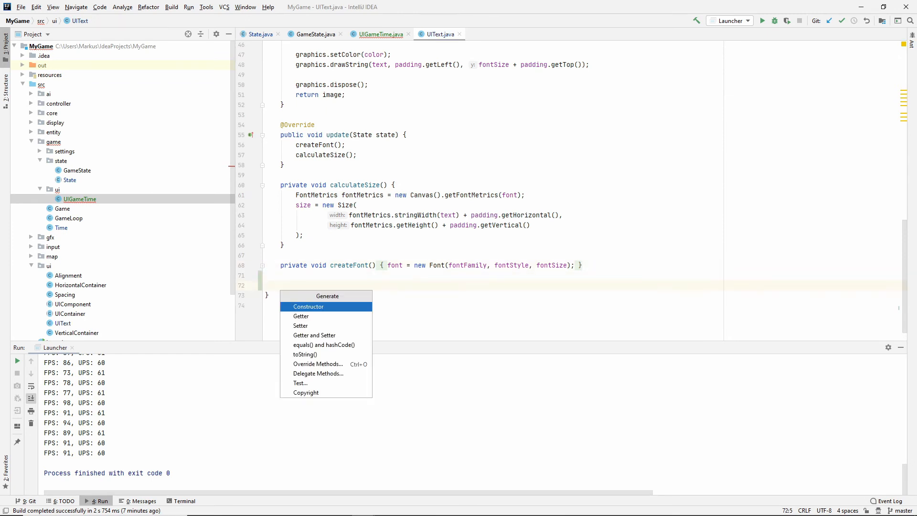
left_click(301, 325)
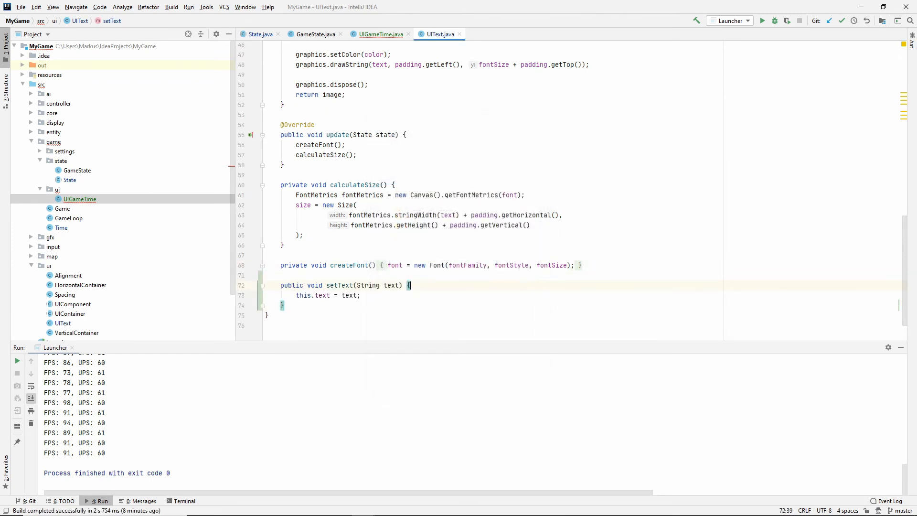
left_click(380, 34)
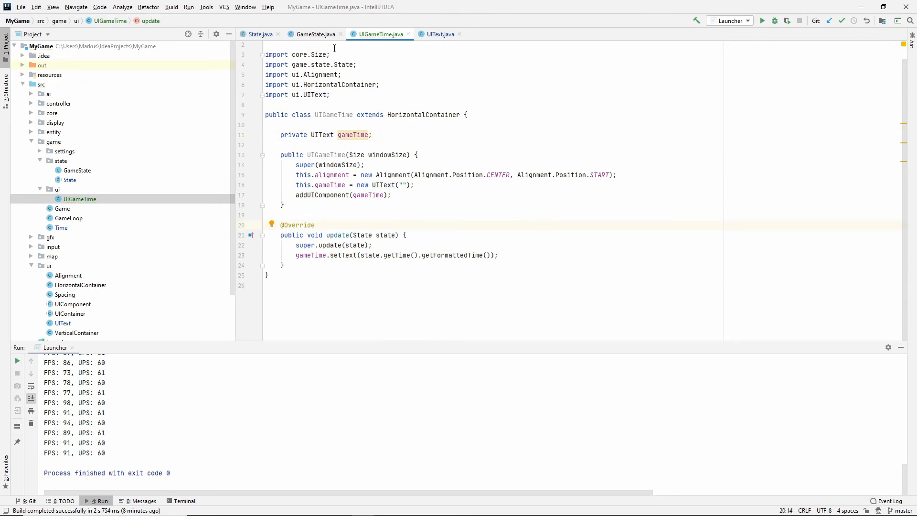
Replace containerEnd with new UIGameTime(windowSize) in GameState's initializeUI and run Launcher.
left_click(315, 34)
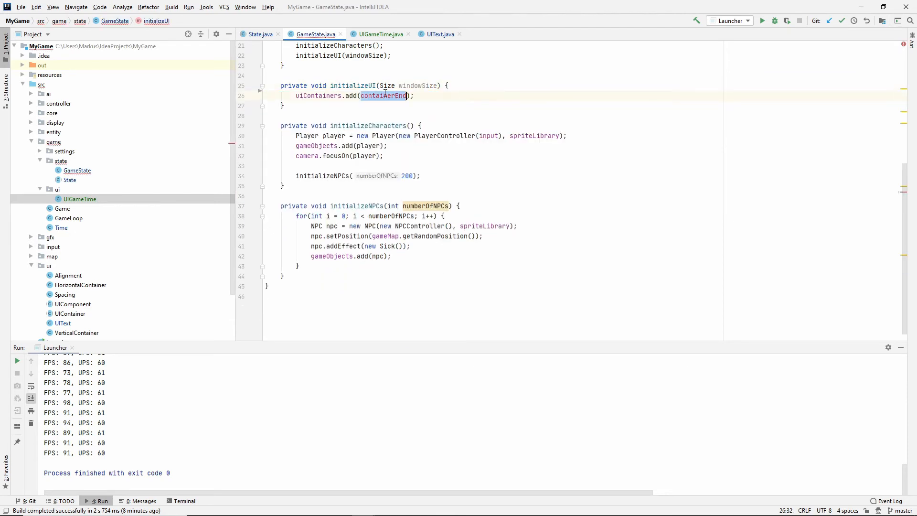
type("new UIGameTime(windowSize")
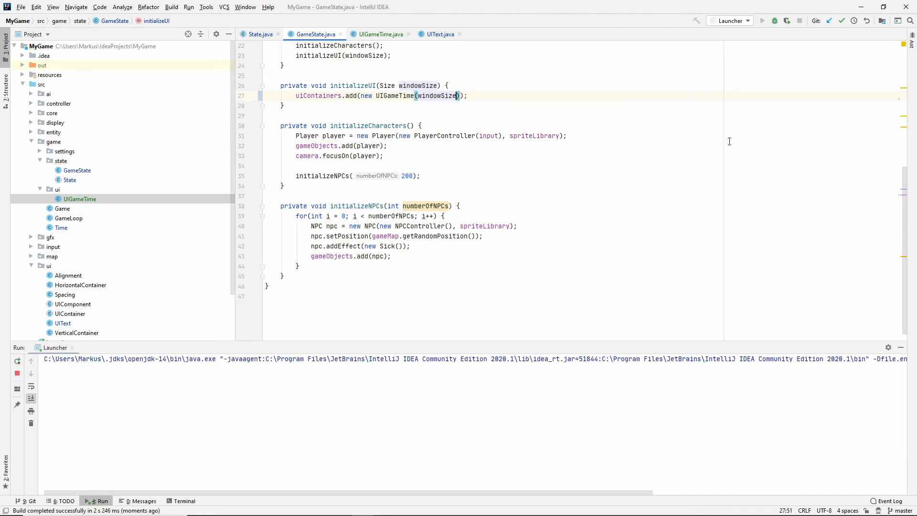
left_click(762, 20)
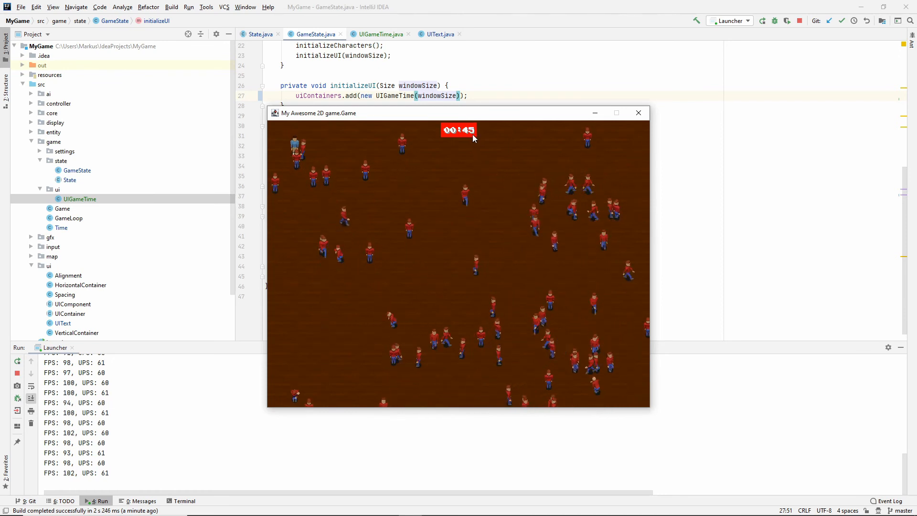
mouse_move(501, 146)
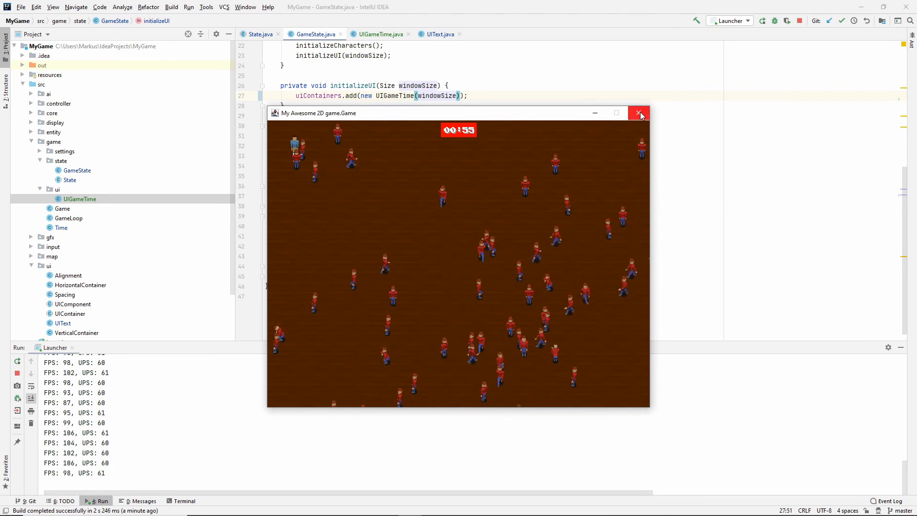
Close the running game after watching the 00:45 timer at the top centre.
left_click(638, 113)
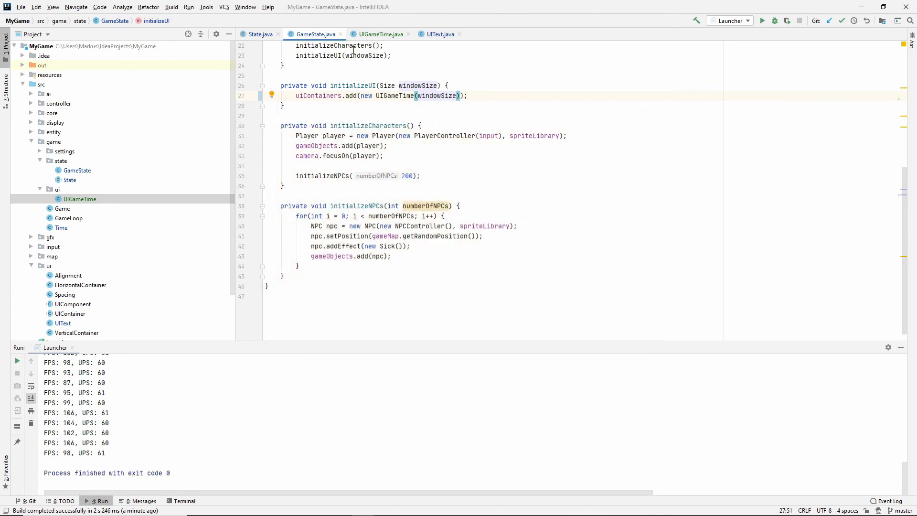
Change UIContainer's default backgroundColor from Color.RED to new Color(0, 0, 0, 0).
scroll("down", 3)
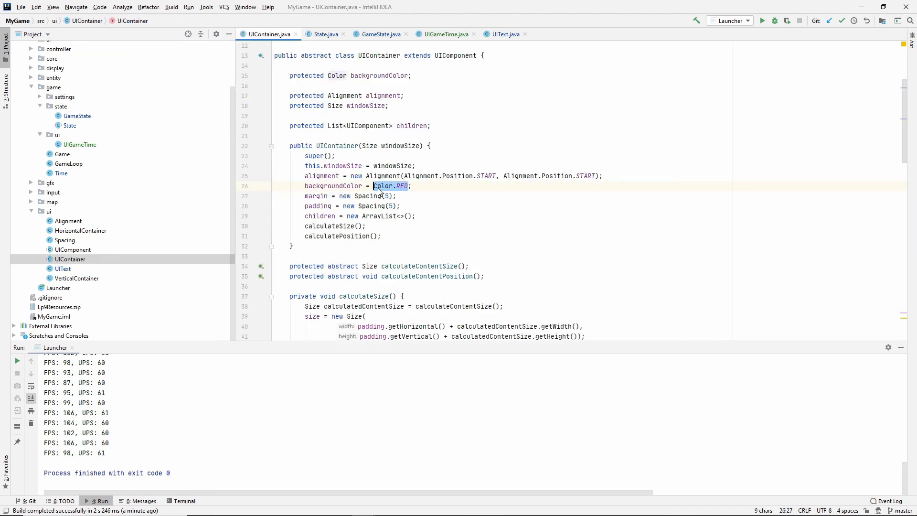
type("new Color()")
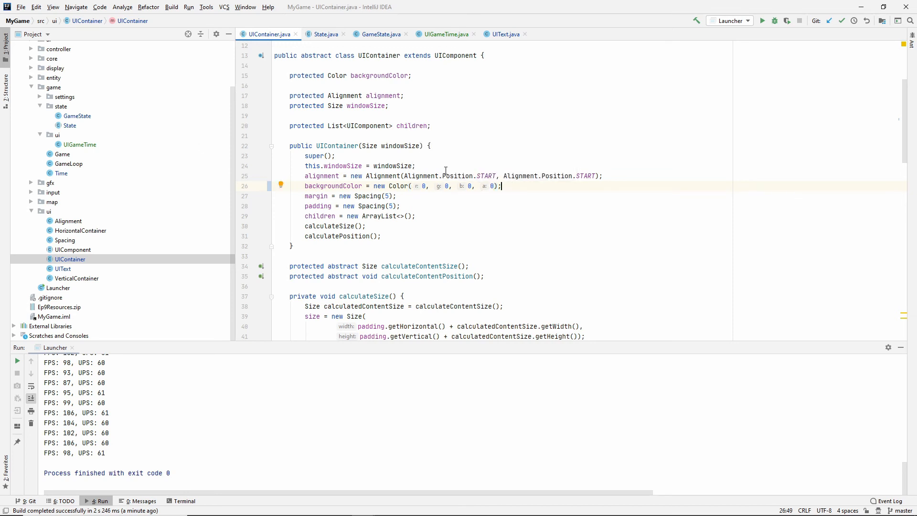
mouse_move(323, 259)
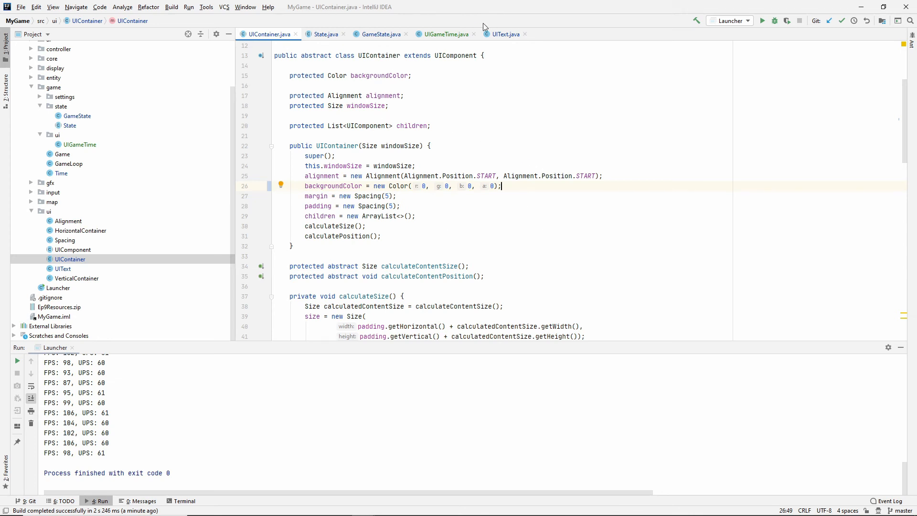
left_click(506, 34)
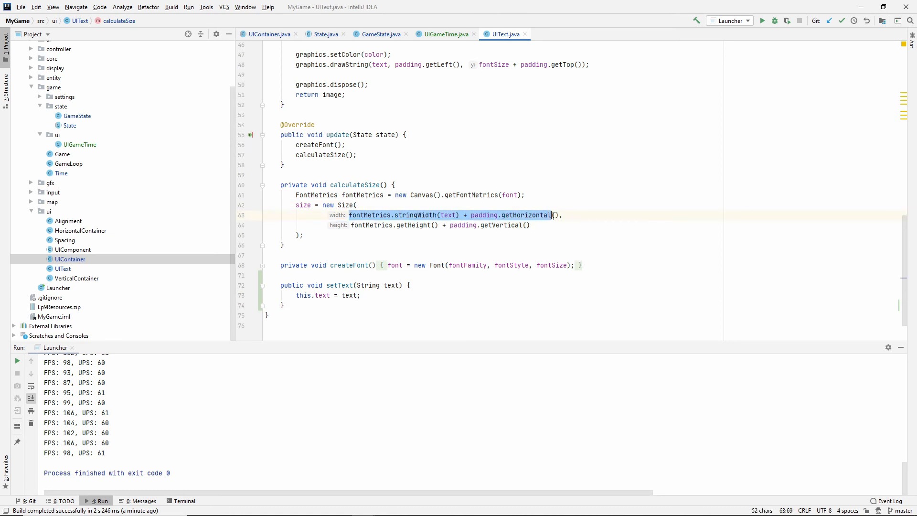
Extract int width and int height locals from the Size call in UIText's calculateSize.
key("Delete")
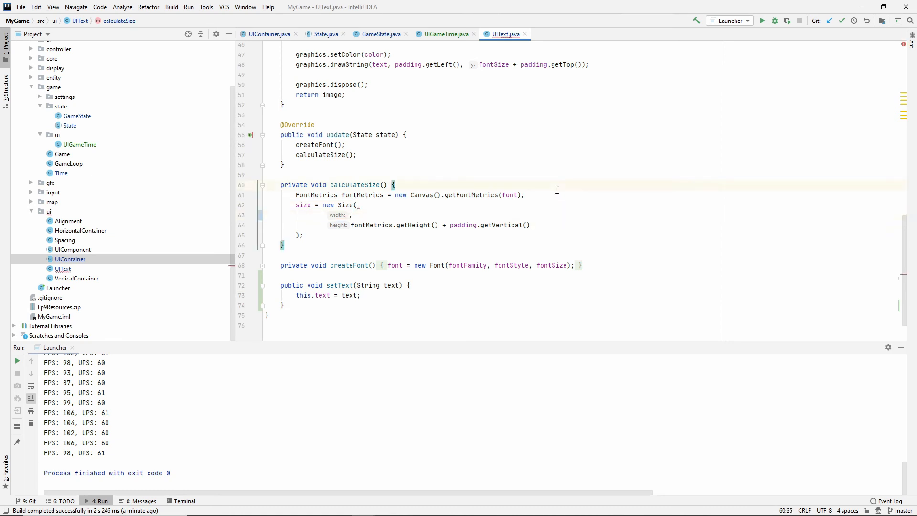
type("int width = fontMetrics.stringWidth(text) + padding.getHorizontal();")
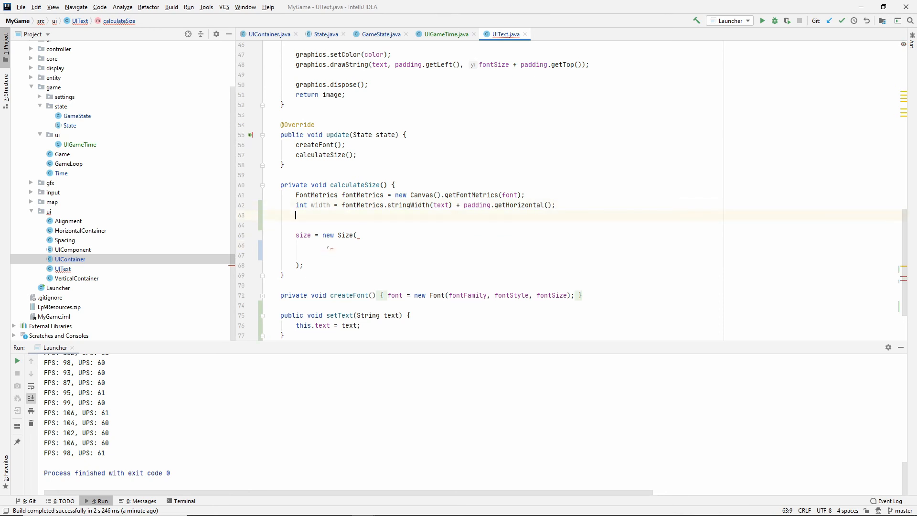
type("int height = fontMetrics.getHeight() + padding.getVertical();")
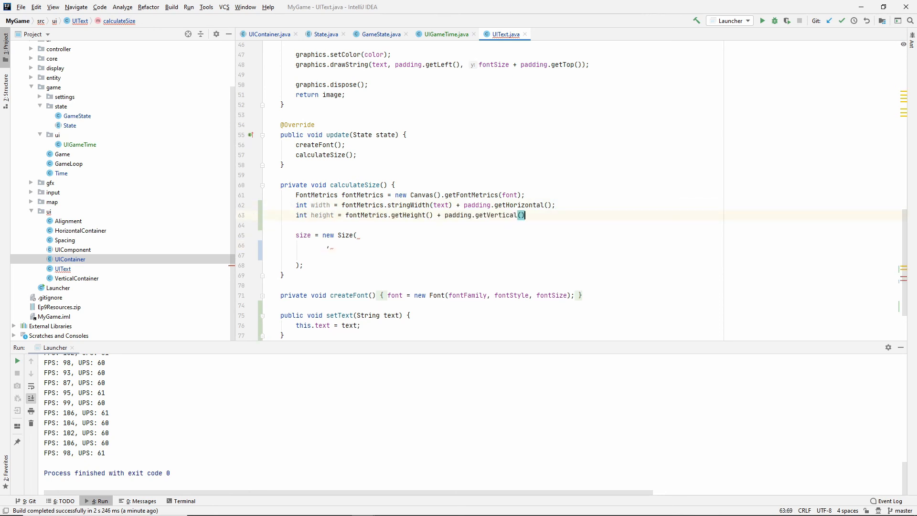
type(";")
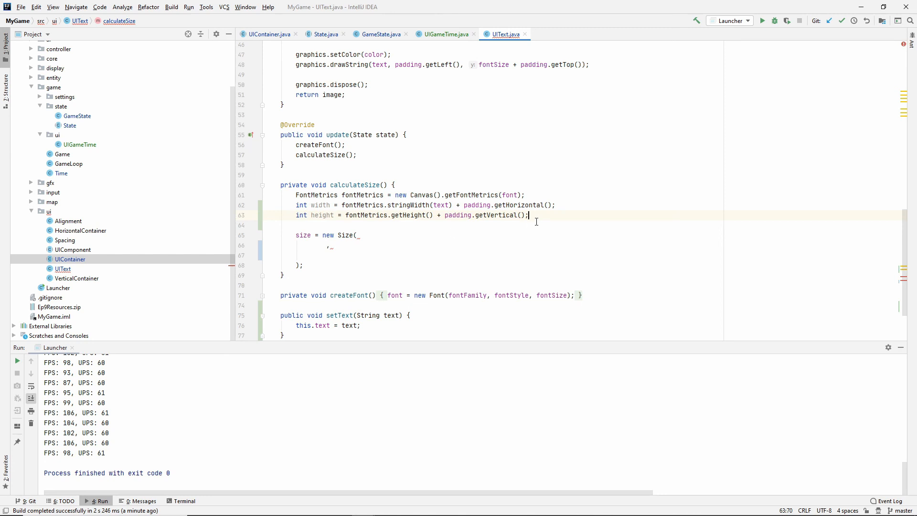
key("Enter")
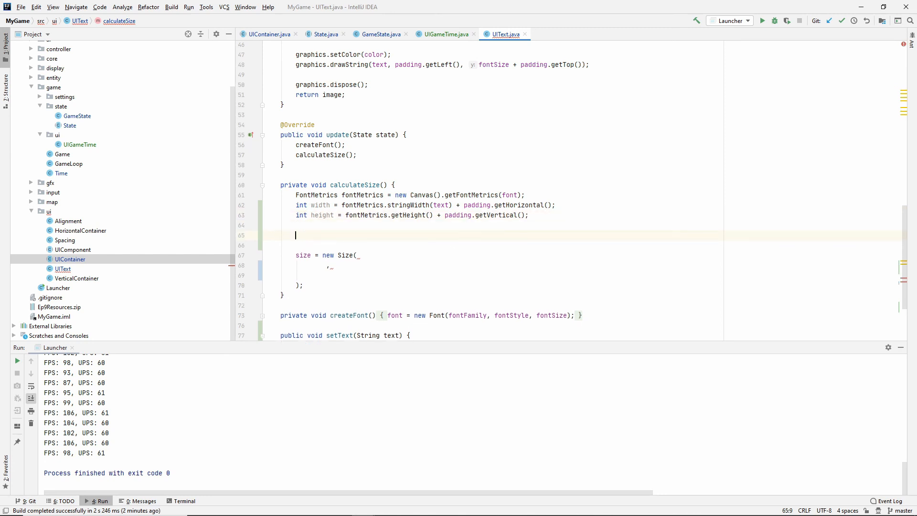
Add if(dropShadow) { width += dropShadowOffset; }, build new Size(width, height), and relaunch.
type("if(dropShadow) {")
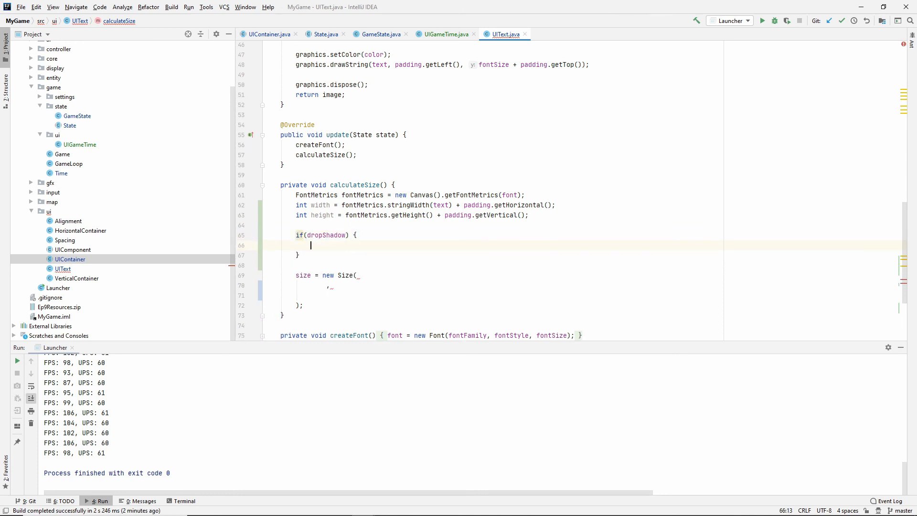
type("width += dropShadowOffset;")
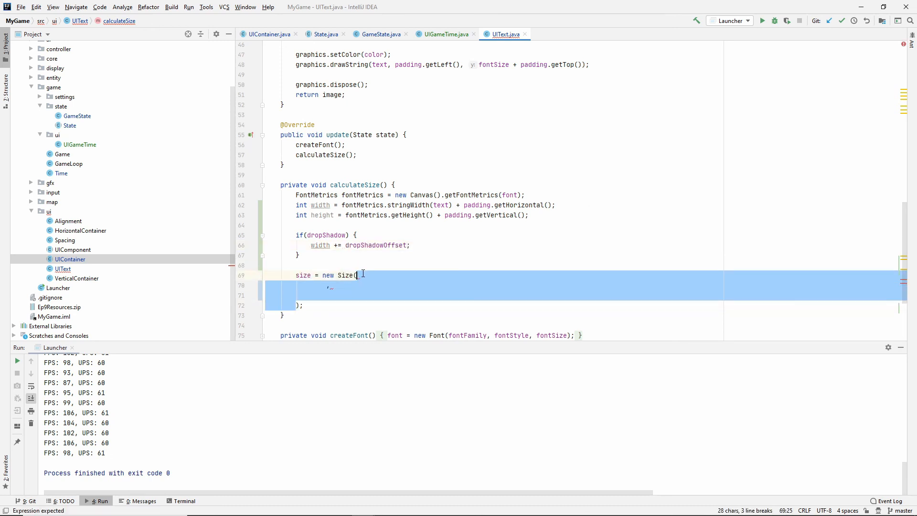
type("width, height);")
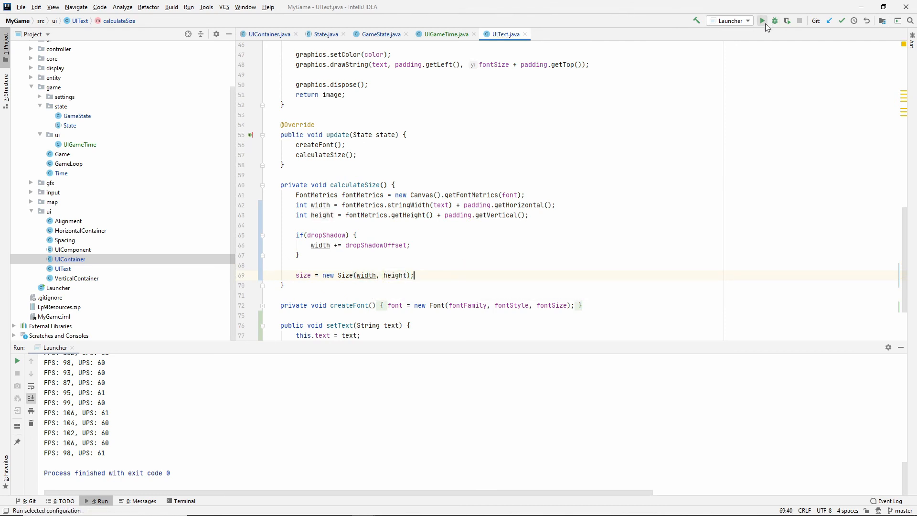
left_click(763, 21)
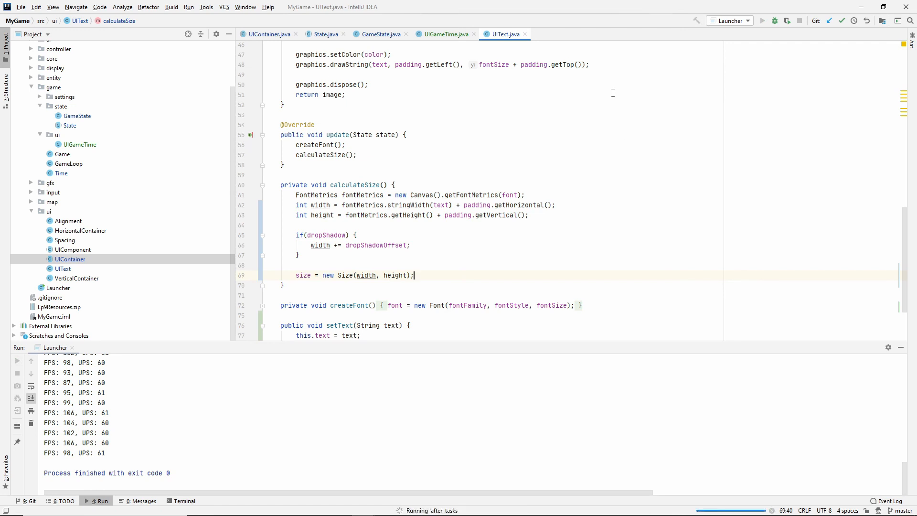
Relaunch the game and view the timer rendering at top centre without a background box.
left_click(762, 20)
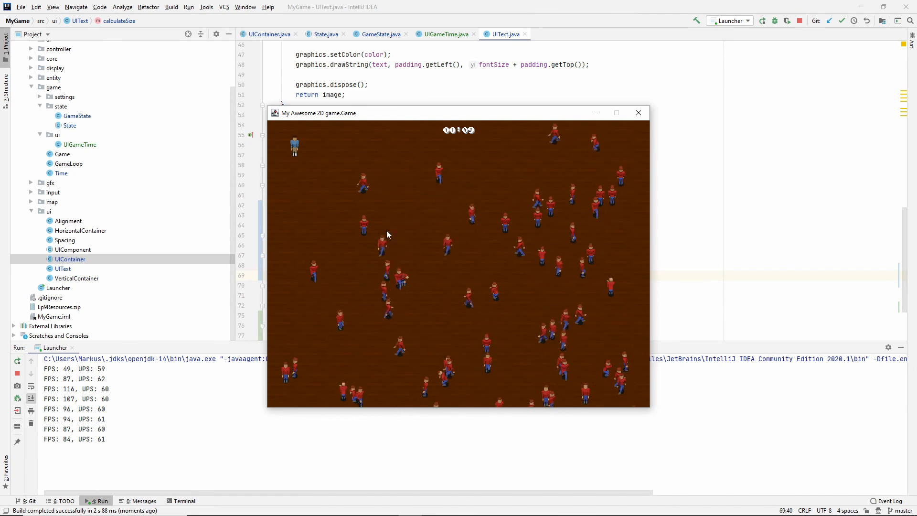
left_click(387, 505)
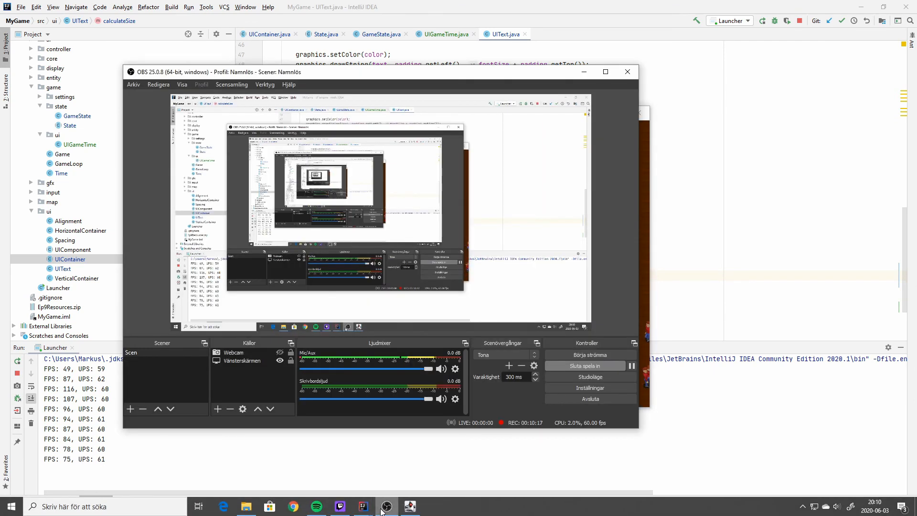